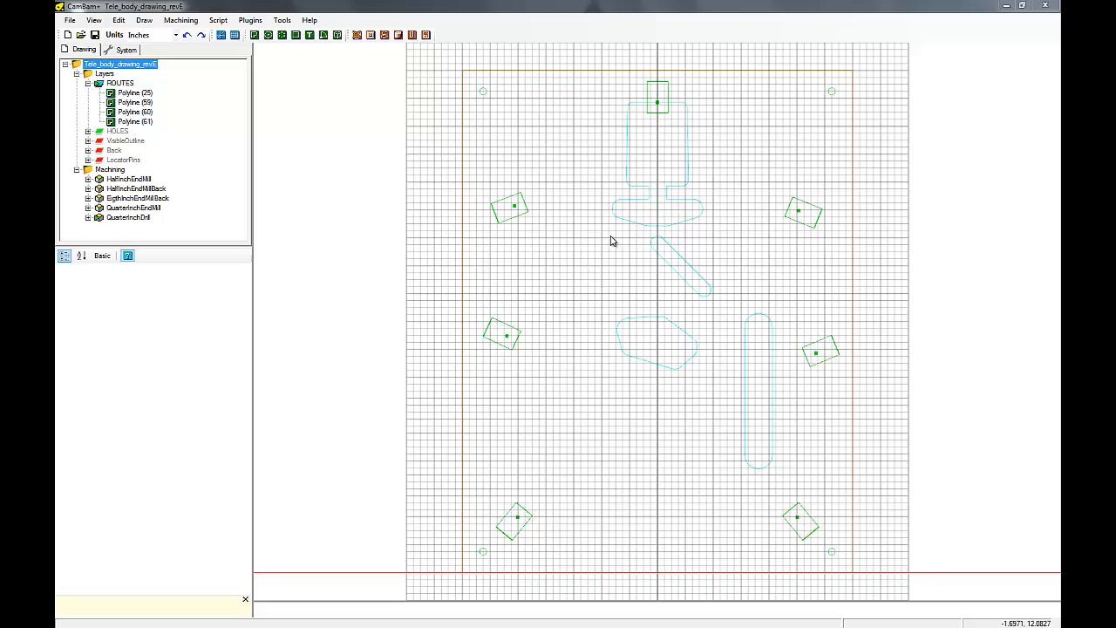
mouse_move(422, 206)
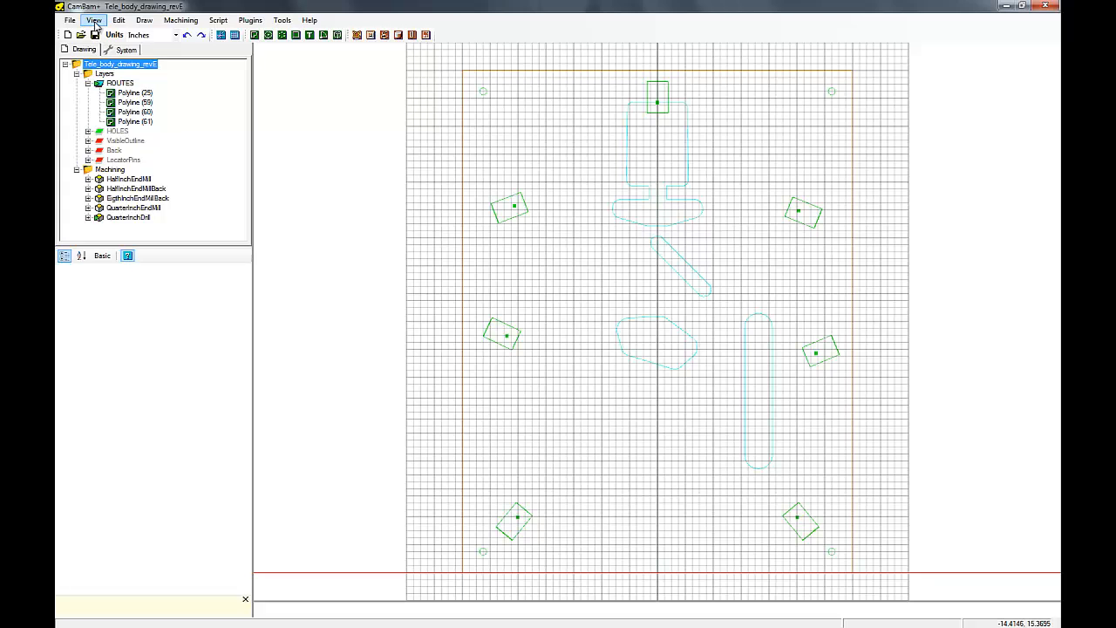
Step: Turn off the toolpath direction arrows from the View menu
left_click(94, 19)
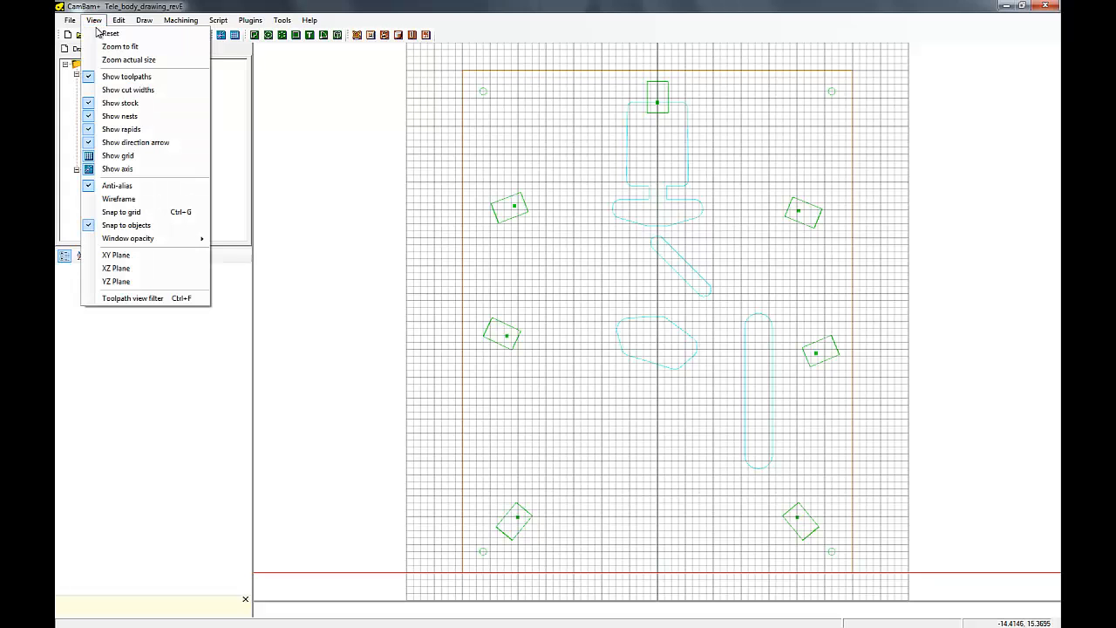
mouse_move(136, 143)
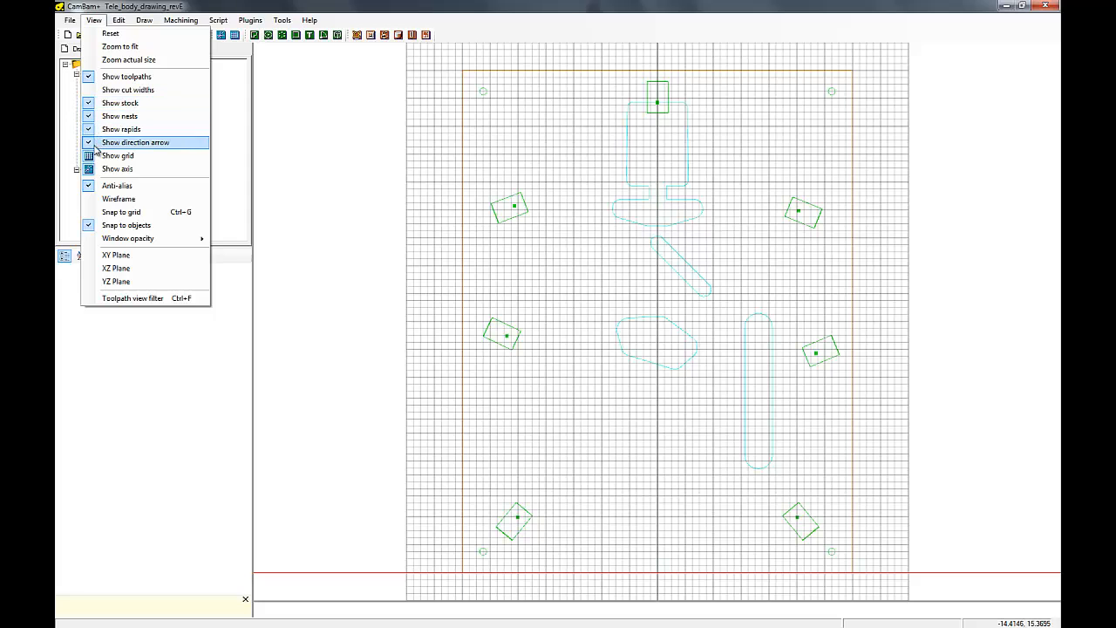
left_click(117, 155)
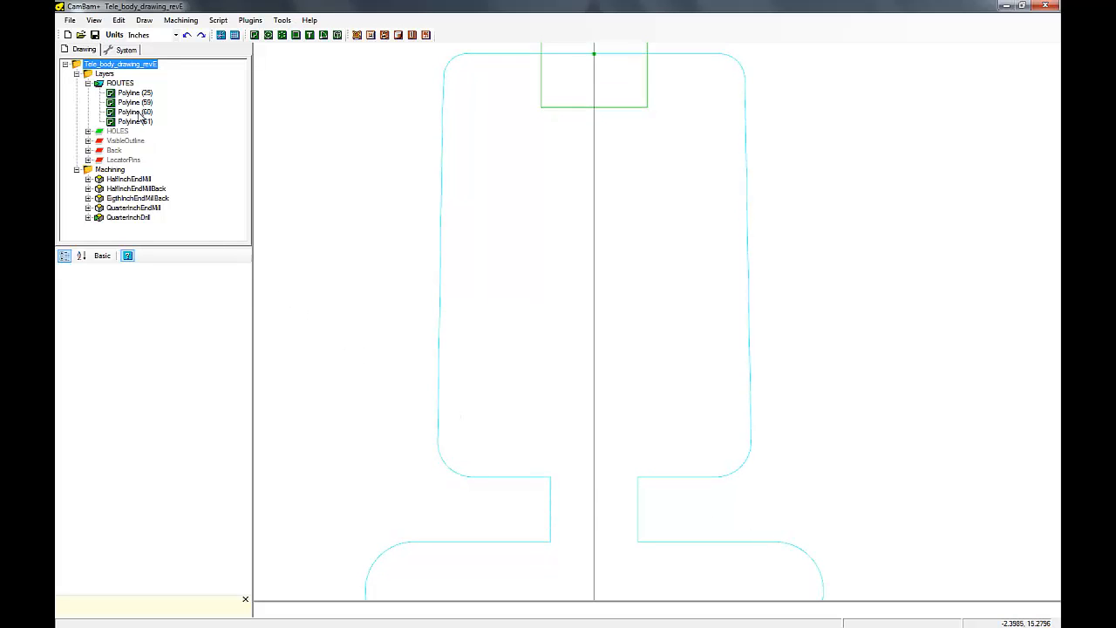
Step: Start a rectangle on the ROUTES layer with its first corner below the neck pocket
left_click(119, 83)
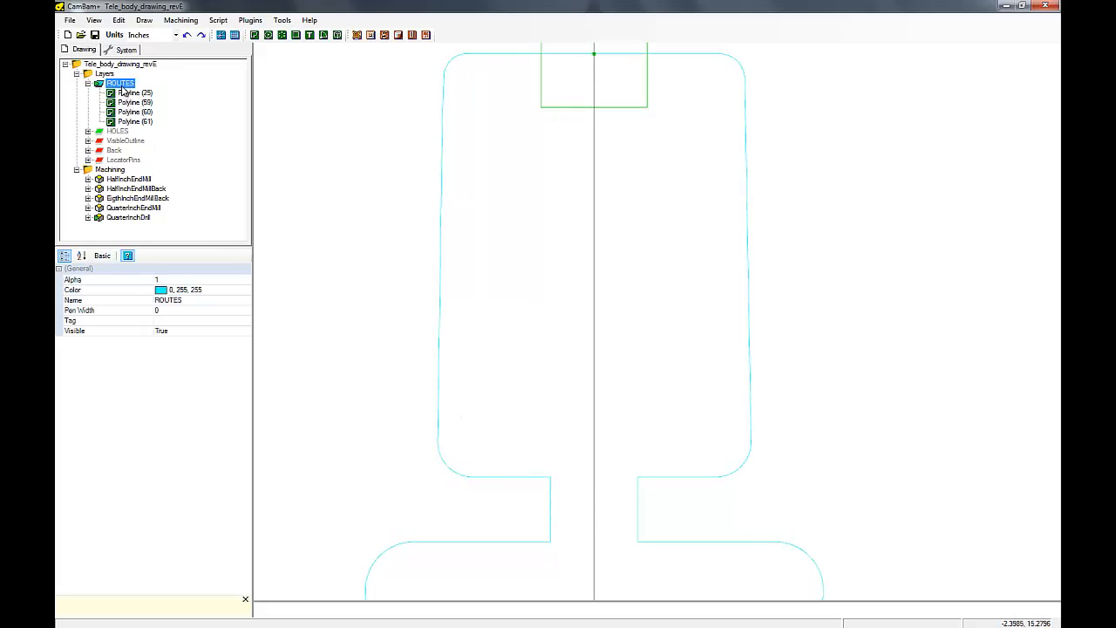
left_click(143, 20)
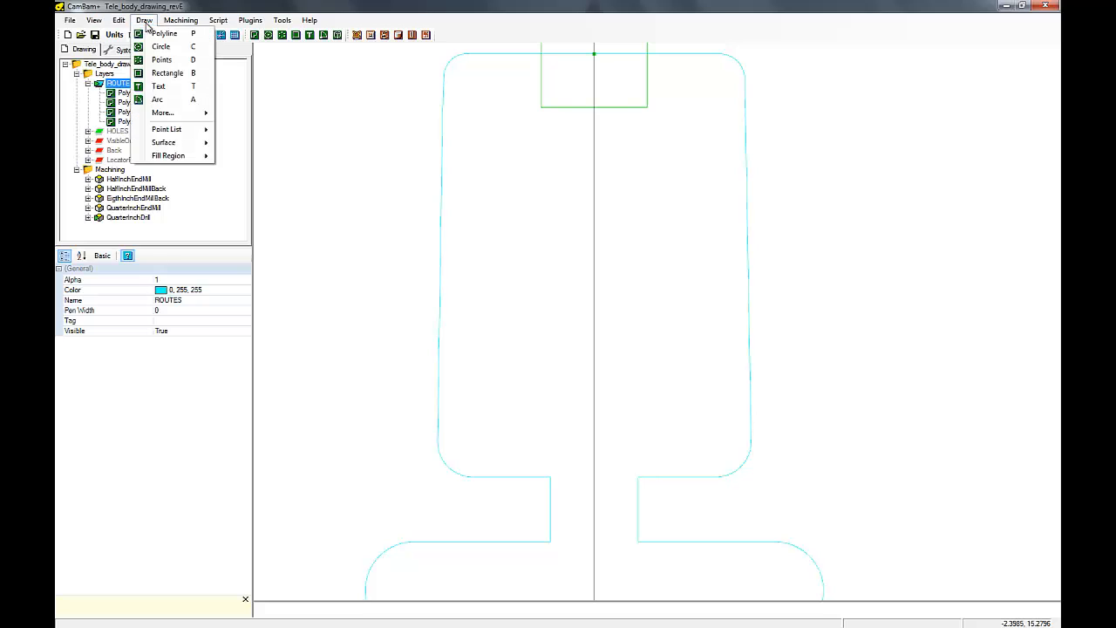
mouse_move(168, 73)
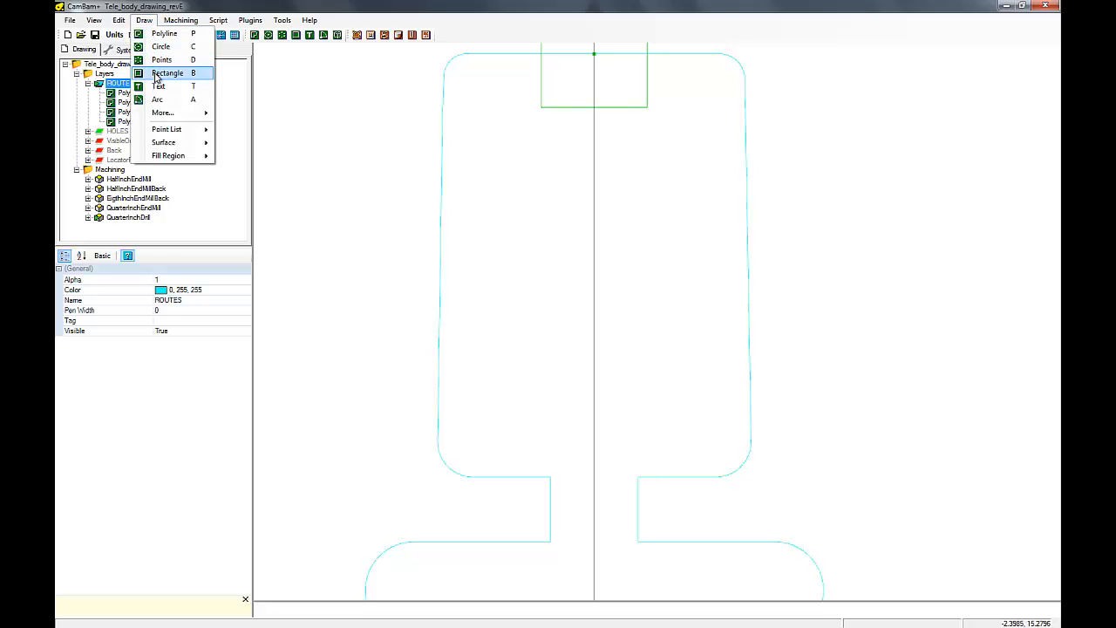
left_click(168, 73)
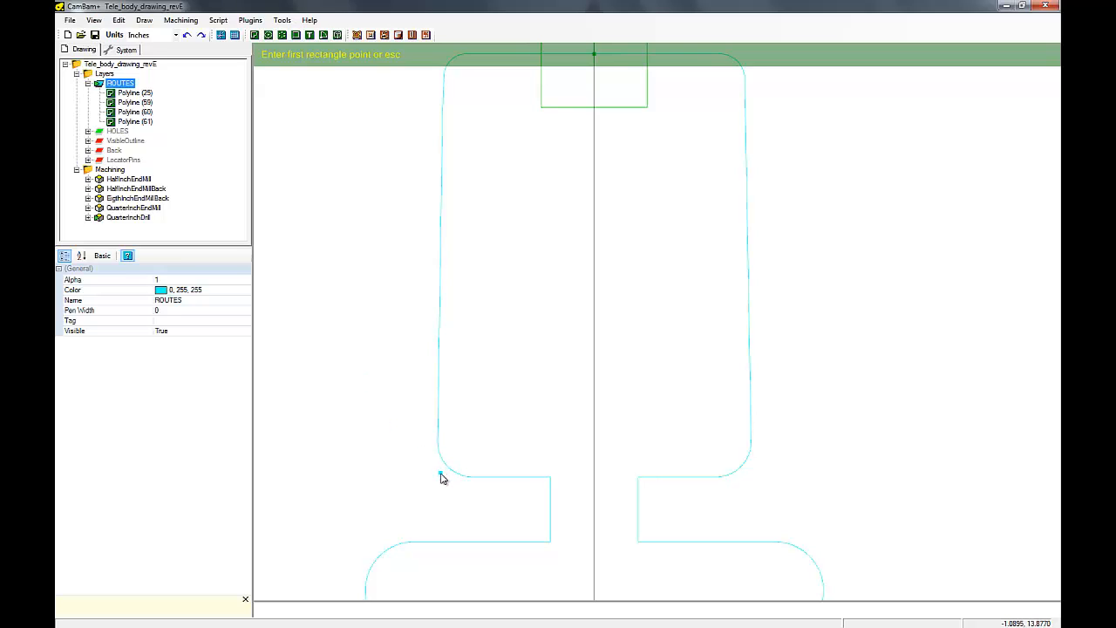
left_click(443, 477)
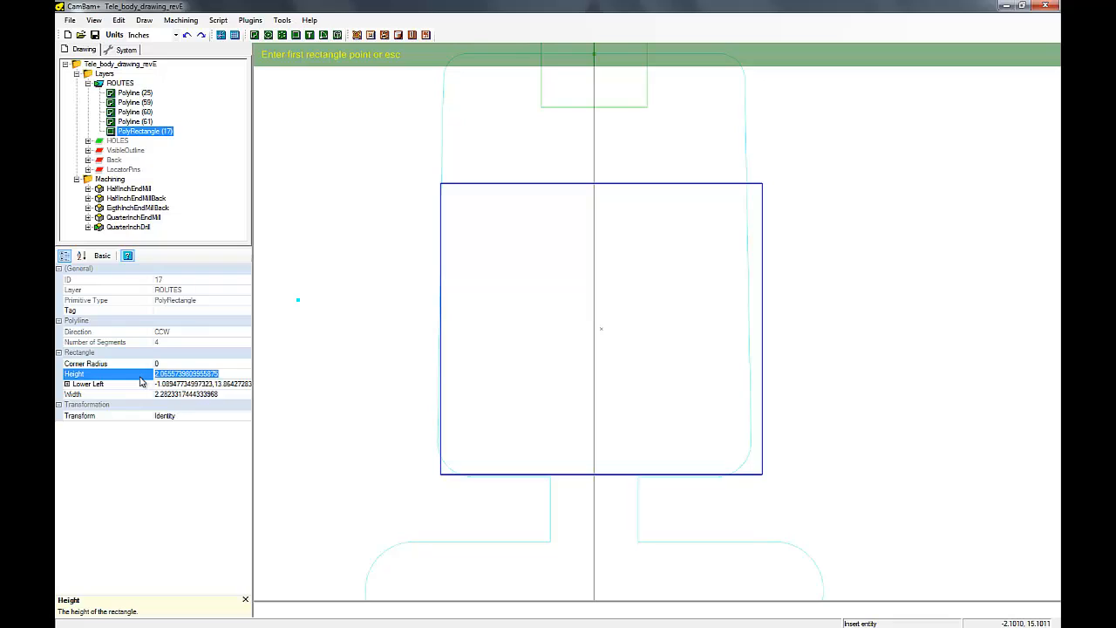
Step: Set the rectangle to height 3.5, width 2.1875 and corner radius 0.25
type("3.25")
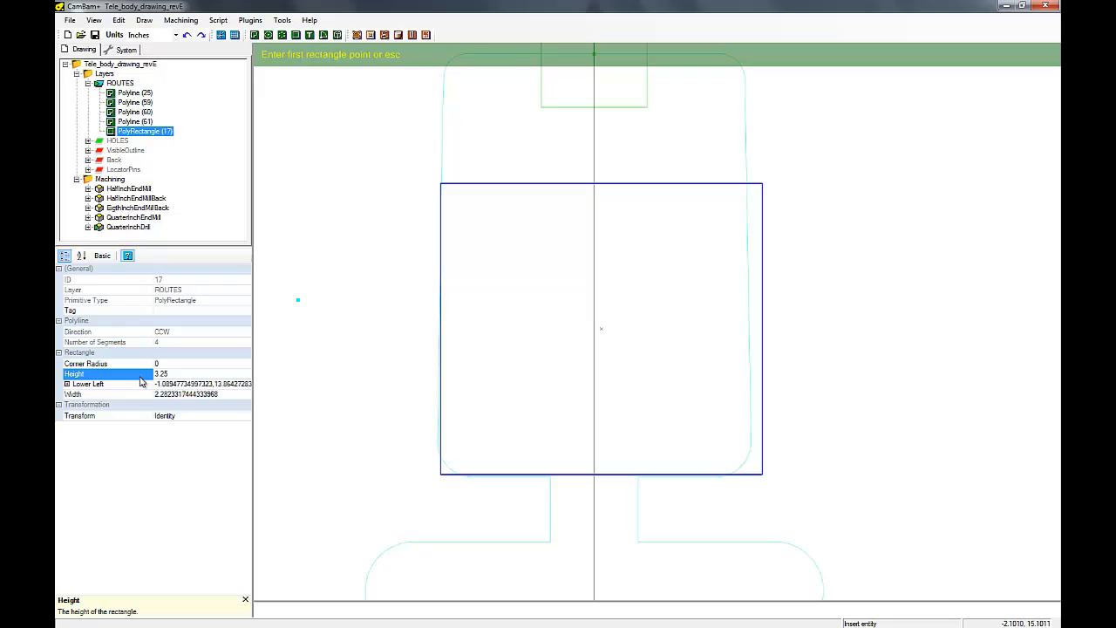
type("3.5")
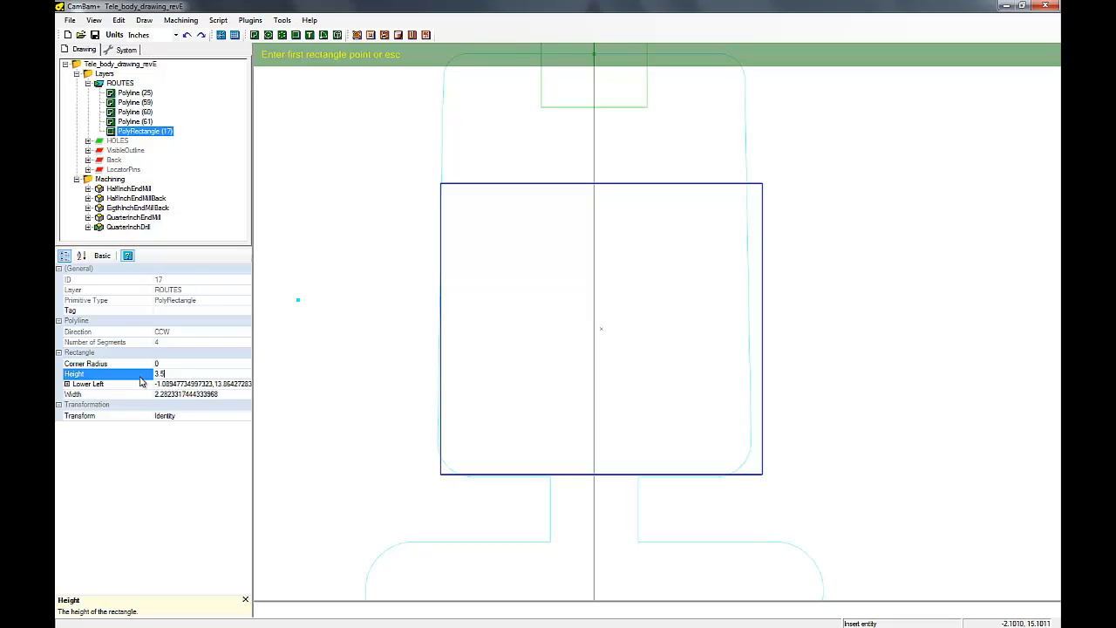
mouse_move(161, 390)
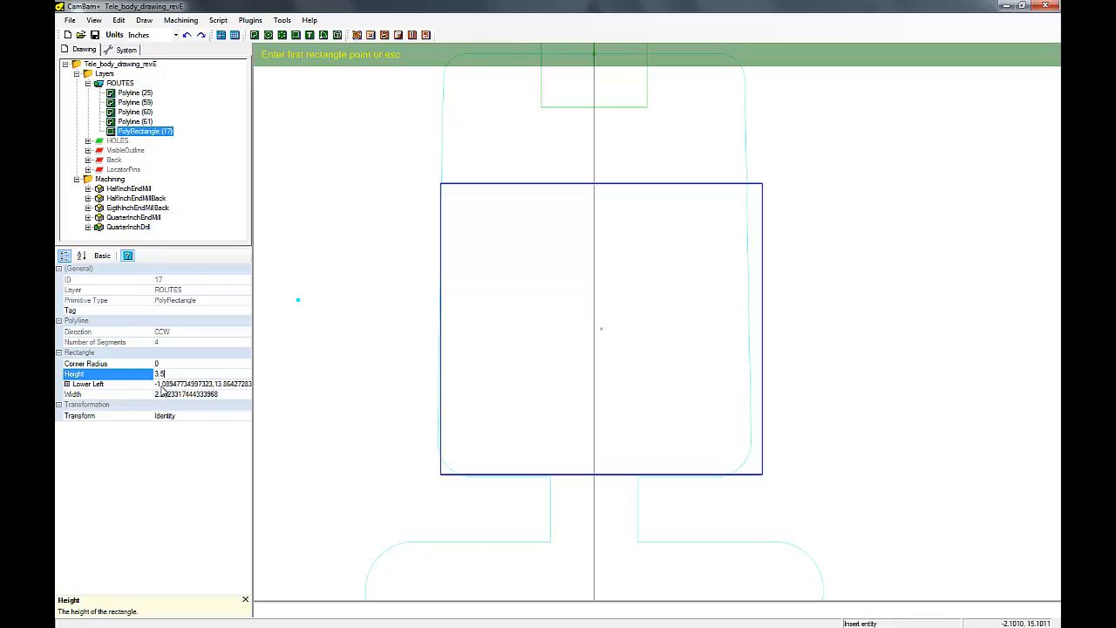
left_click(105, 394)
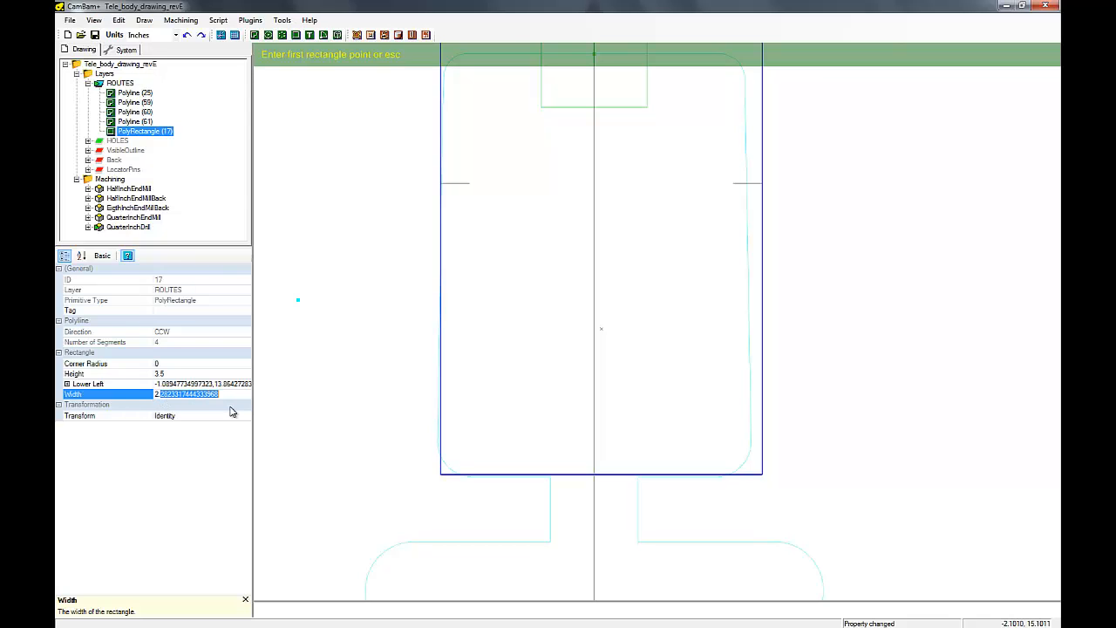
type("2.1875")
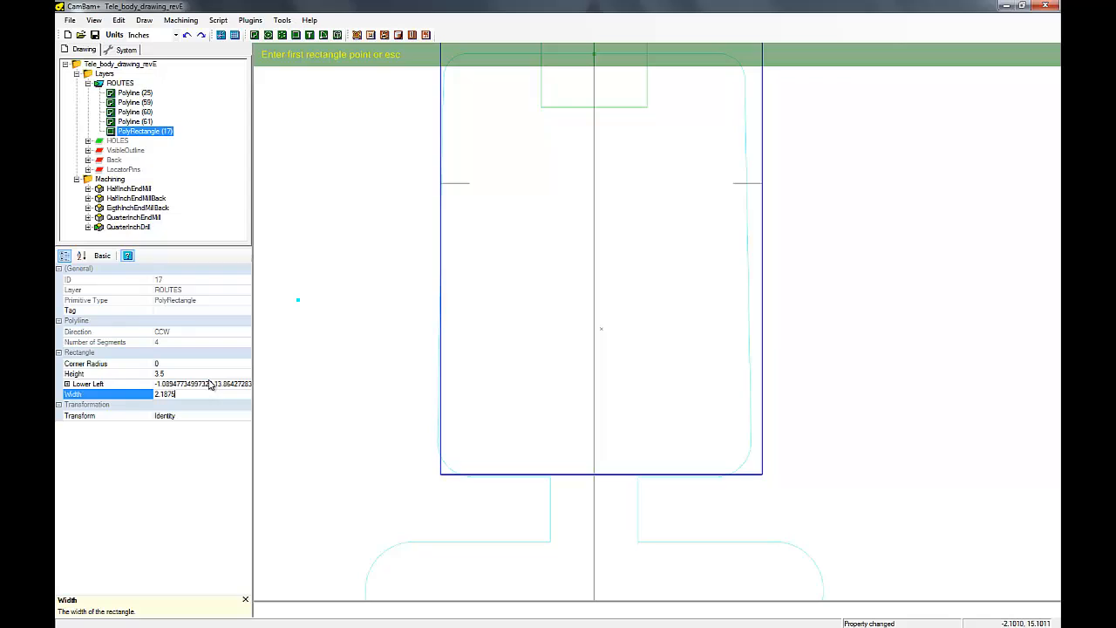
left_click(85, 364)
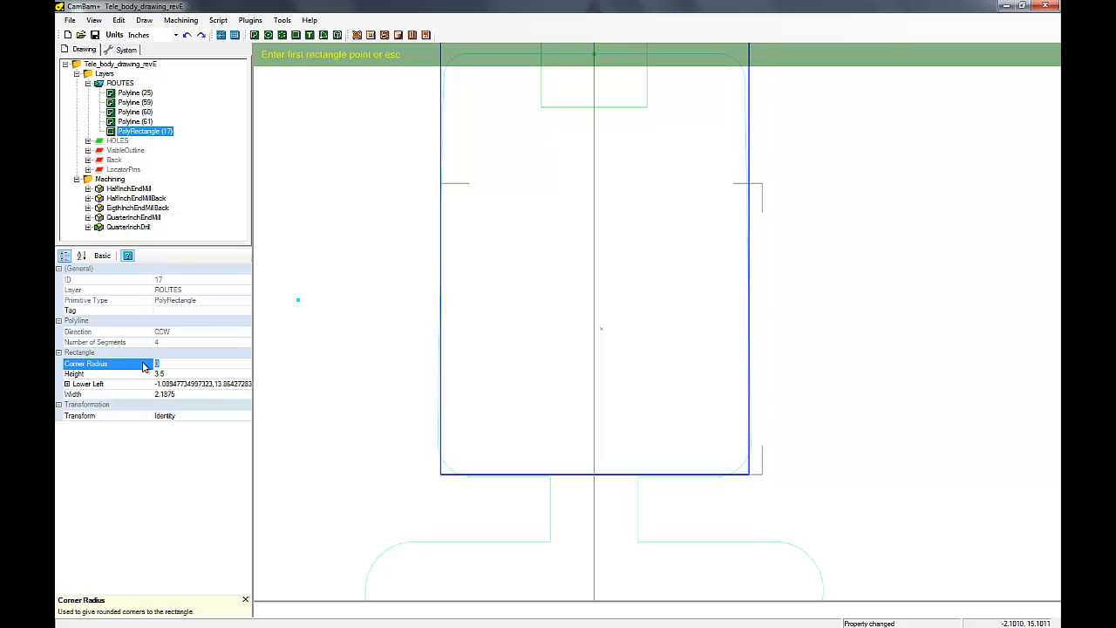
type("0.25")
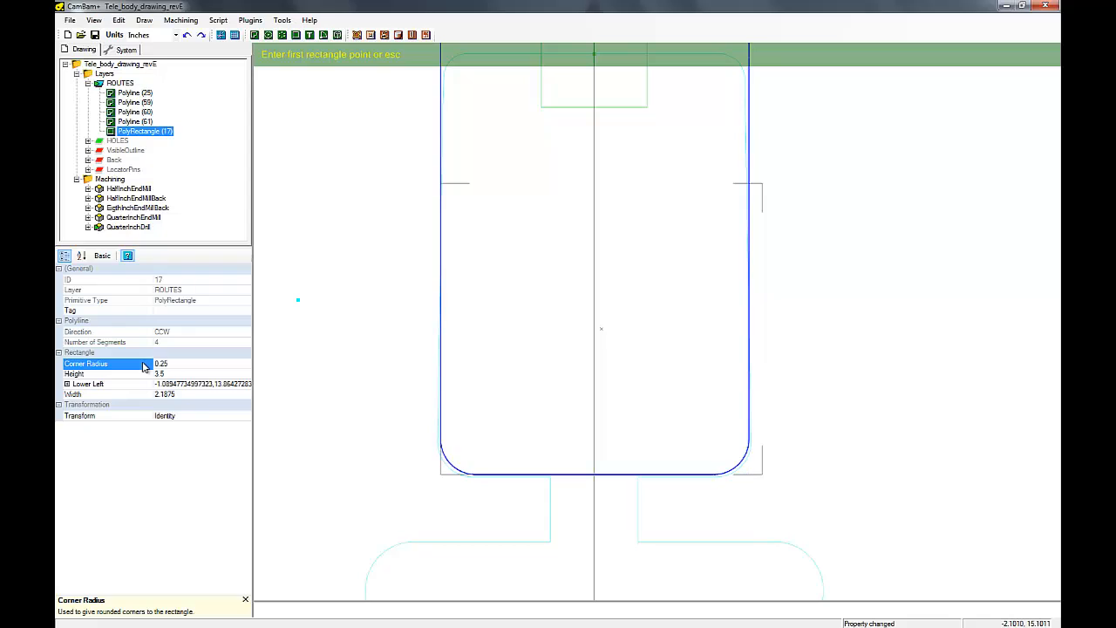
mouse_move(475, 535)
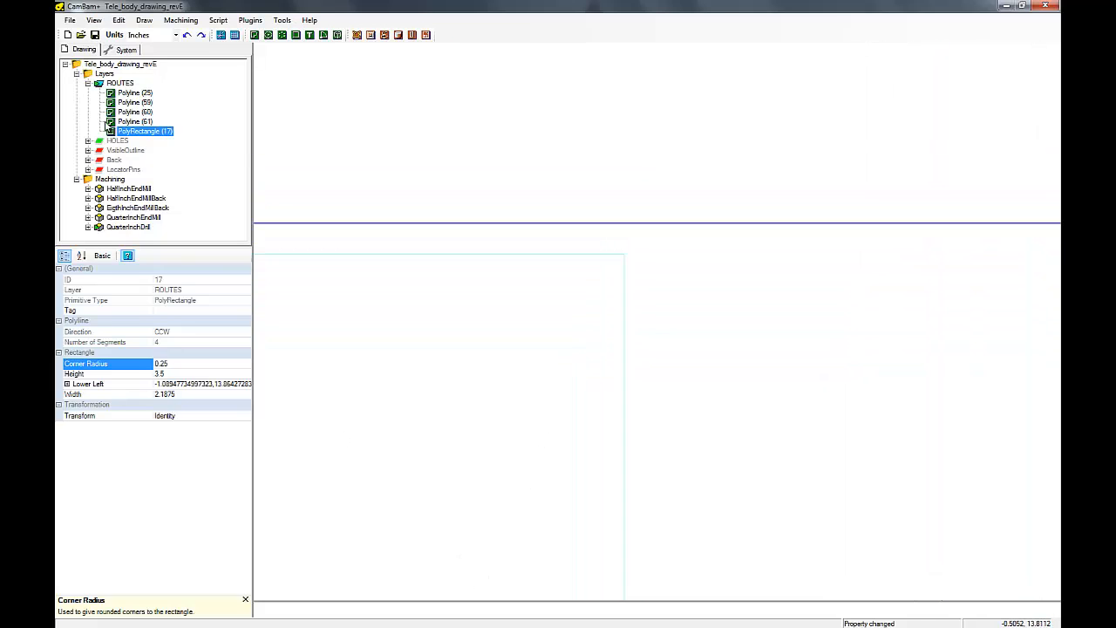
Step: Move the rounded rectangle by its top edge onto the line above the pocket, then start a second move
left_click(118, 19)
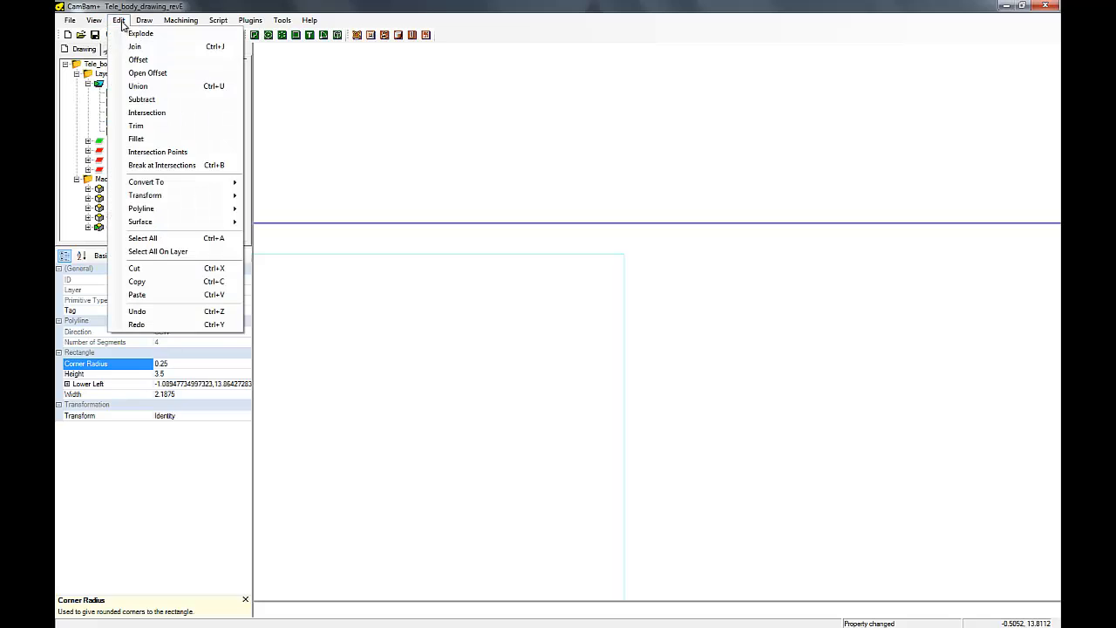
mouse_move(136, 139)
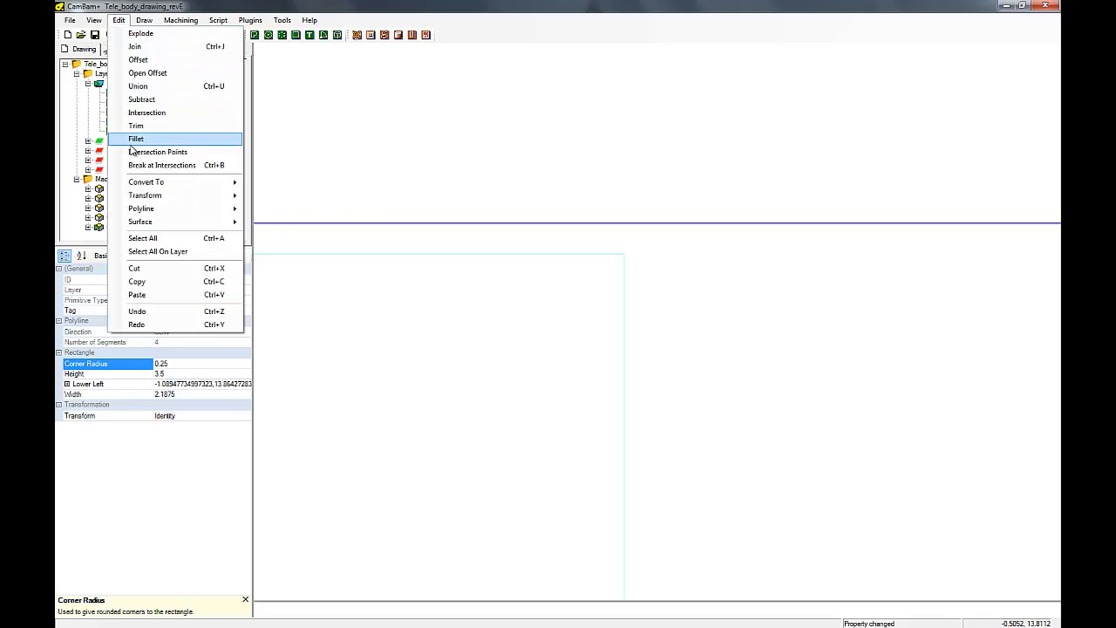
mouse_move(147, 195)
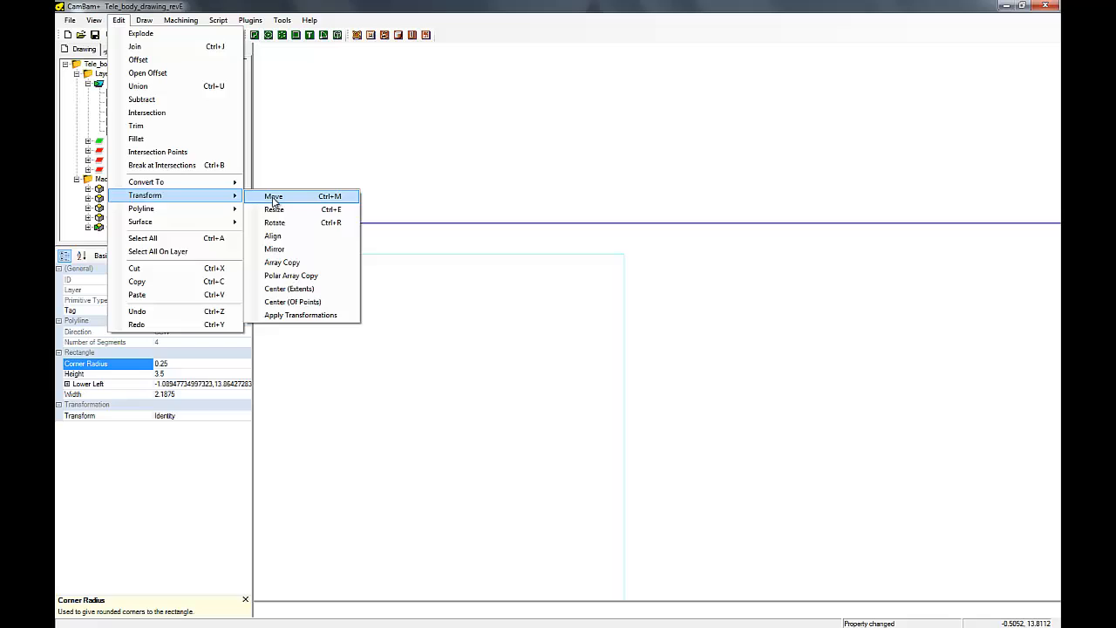
left_click(274, 196)
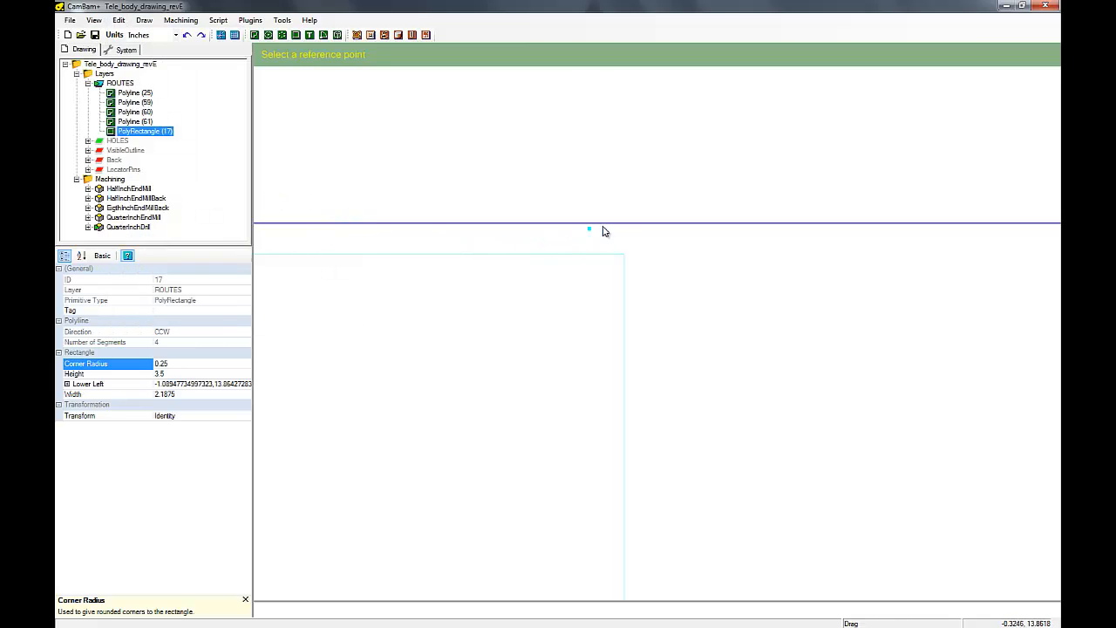
mouse_move(623, 231)
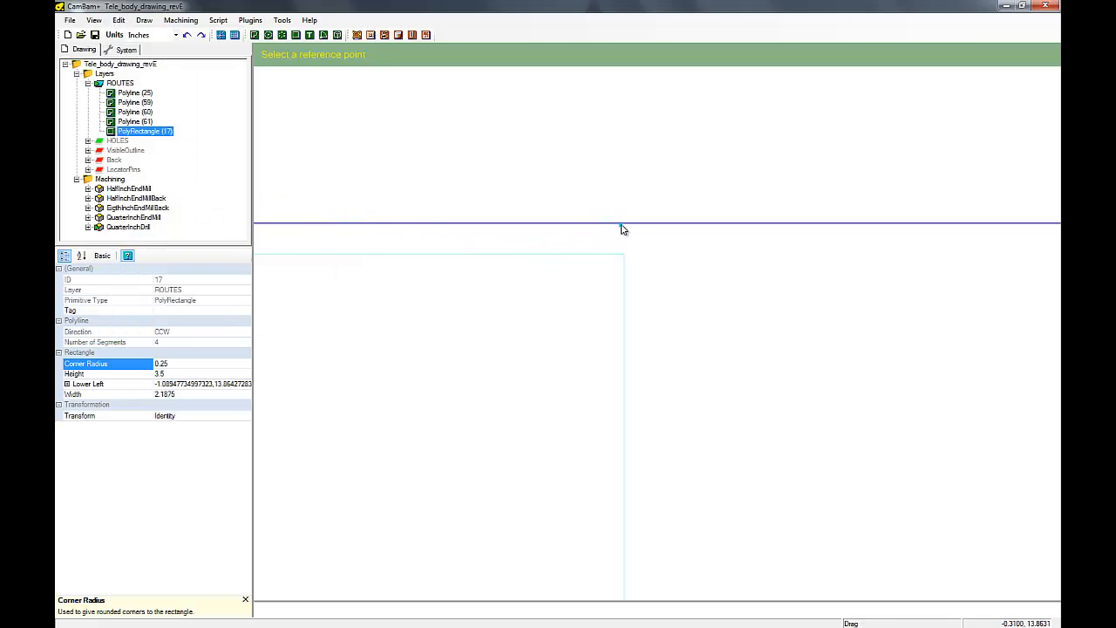
mouse_move(613, 228)
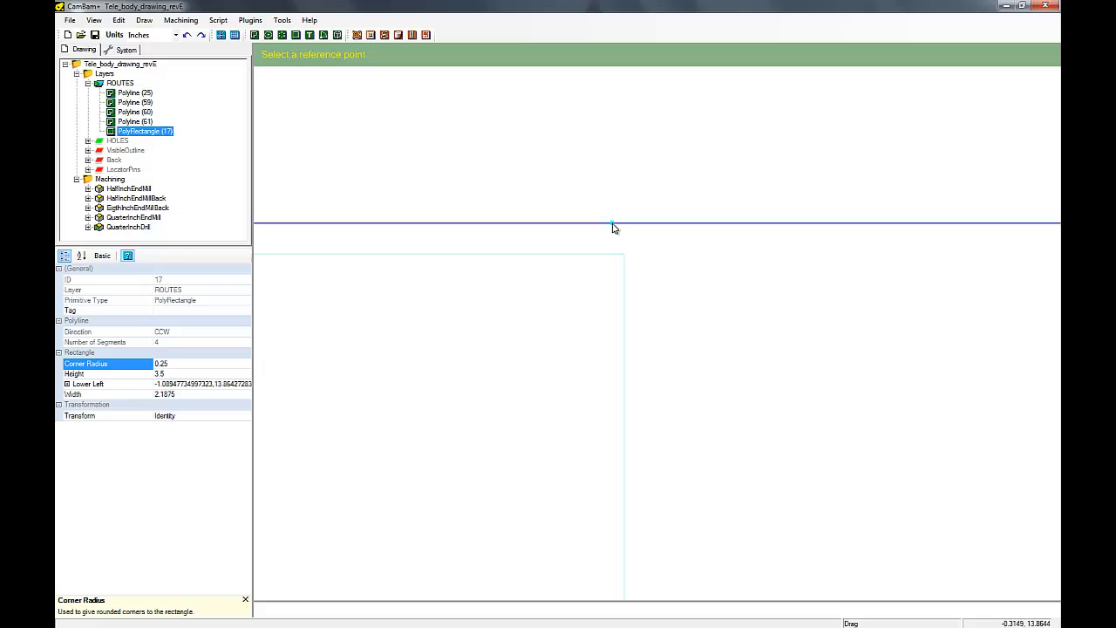
left_click(614, 228)
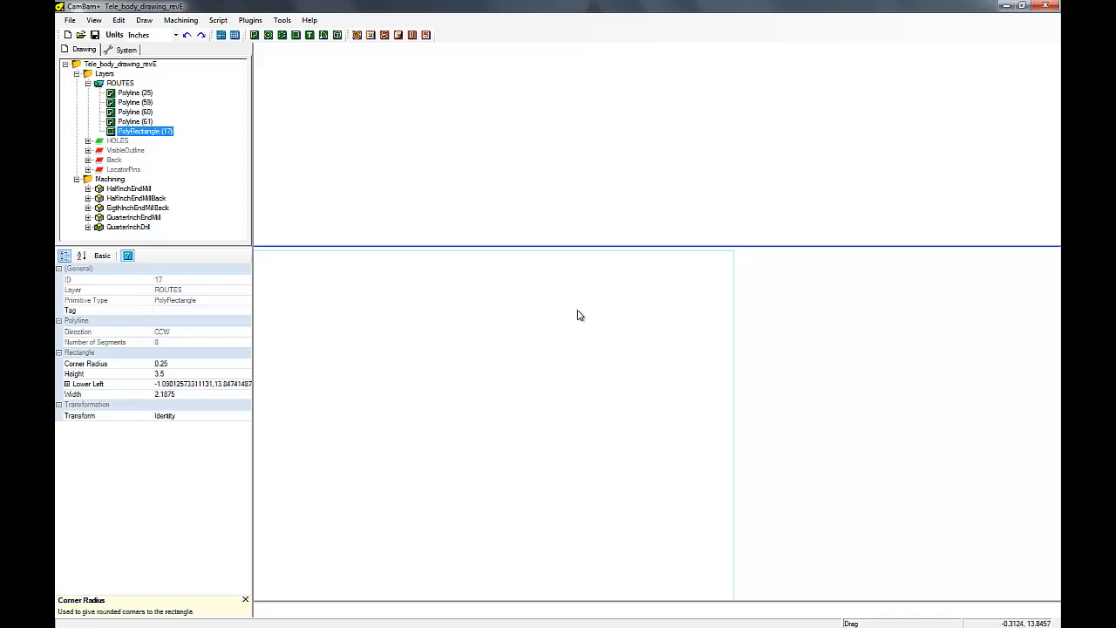
mouse_move(610, 304)
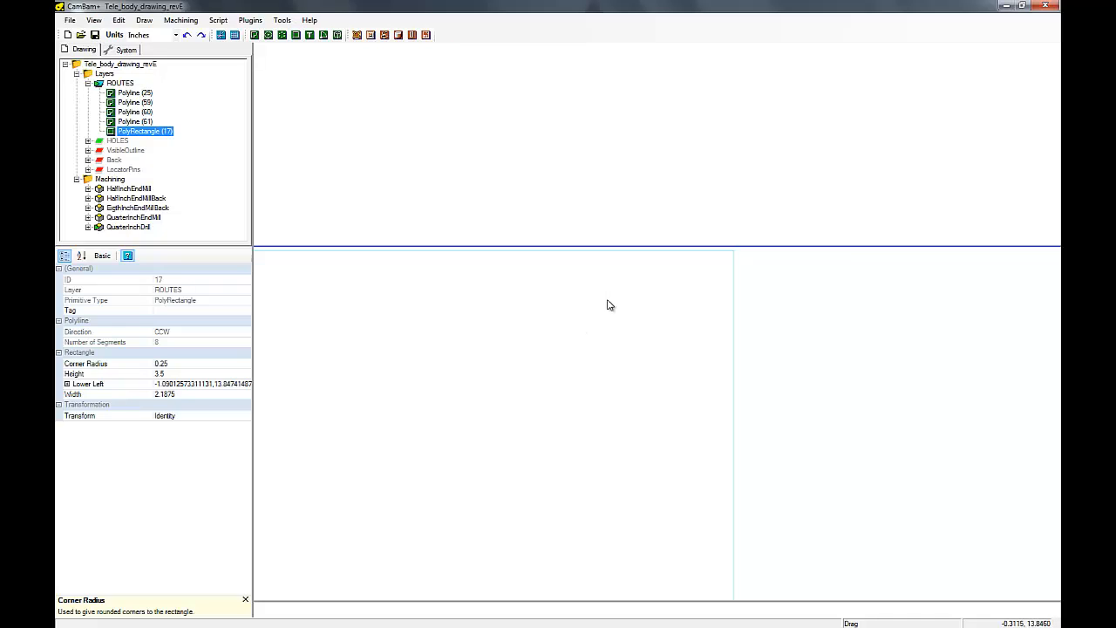
mouse_move(653, 251)
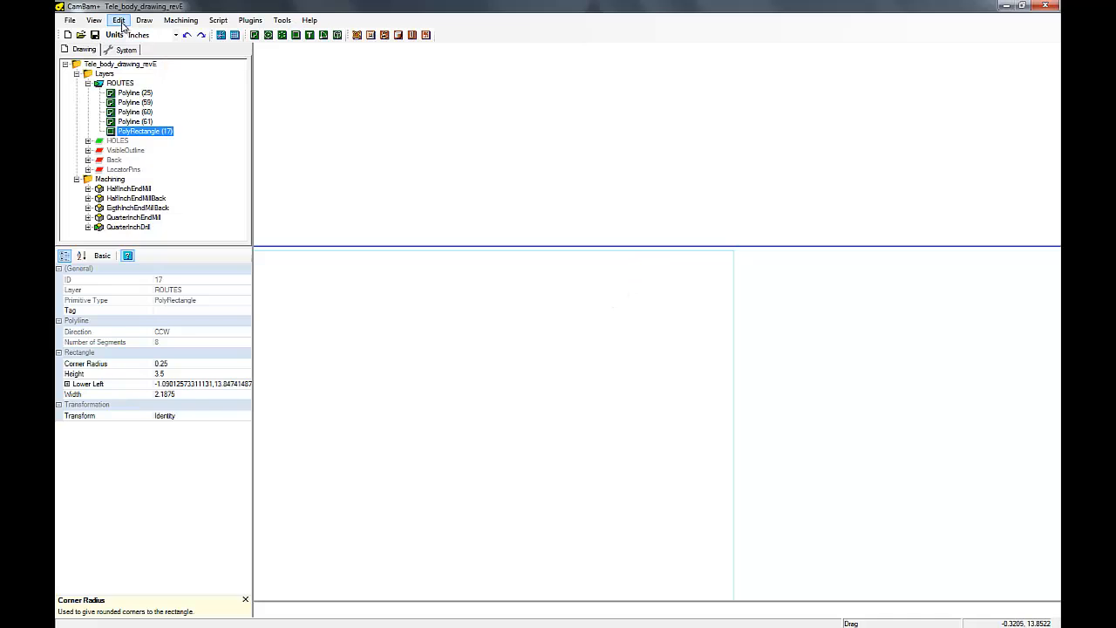
left_click(119, 21)
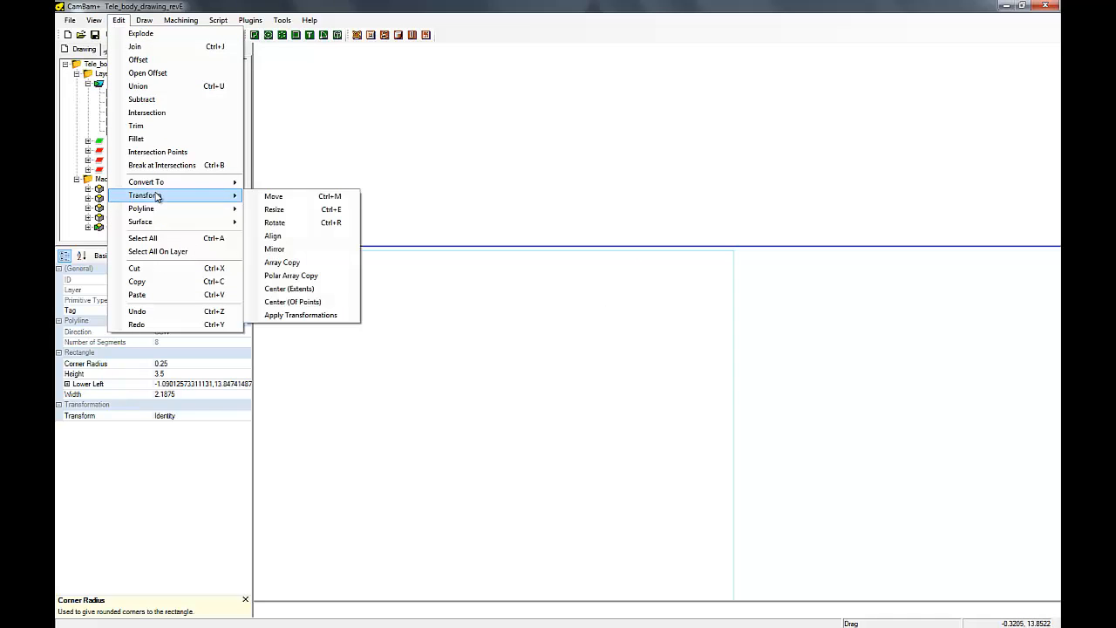
left_click(274, 248)
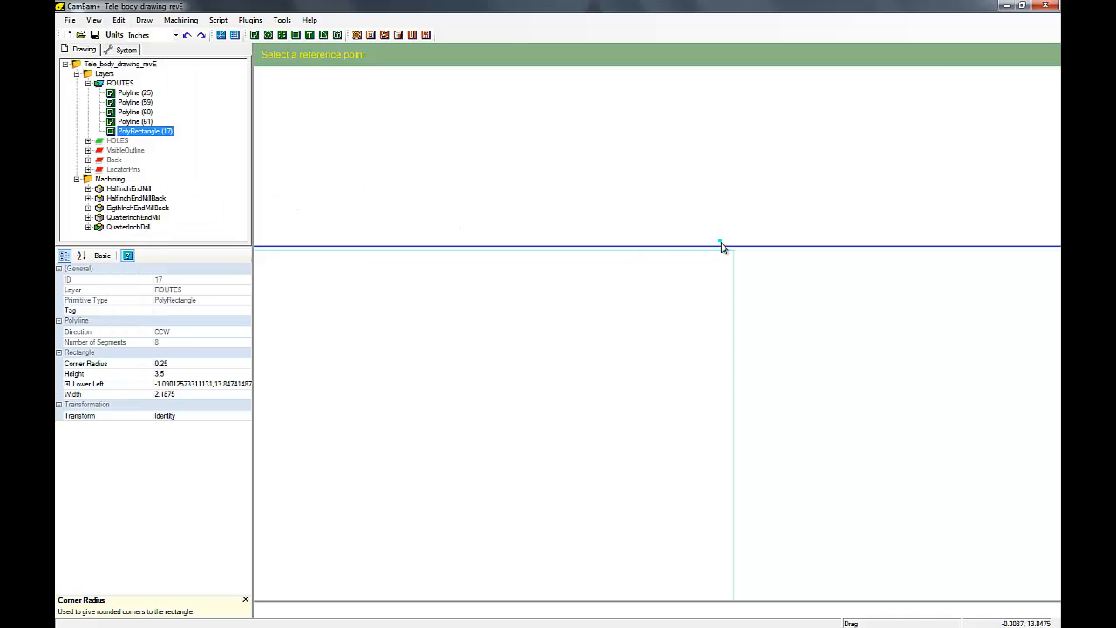
mouse_move(724, 251)
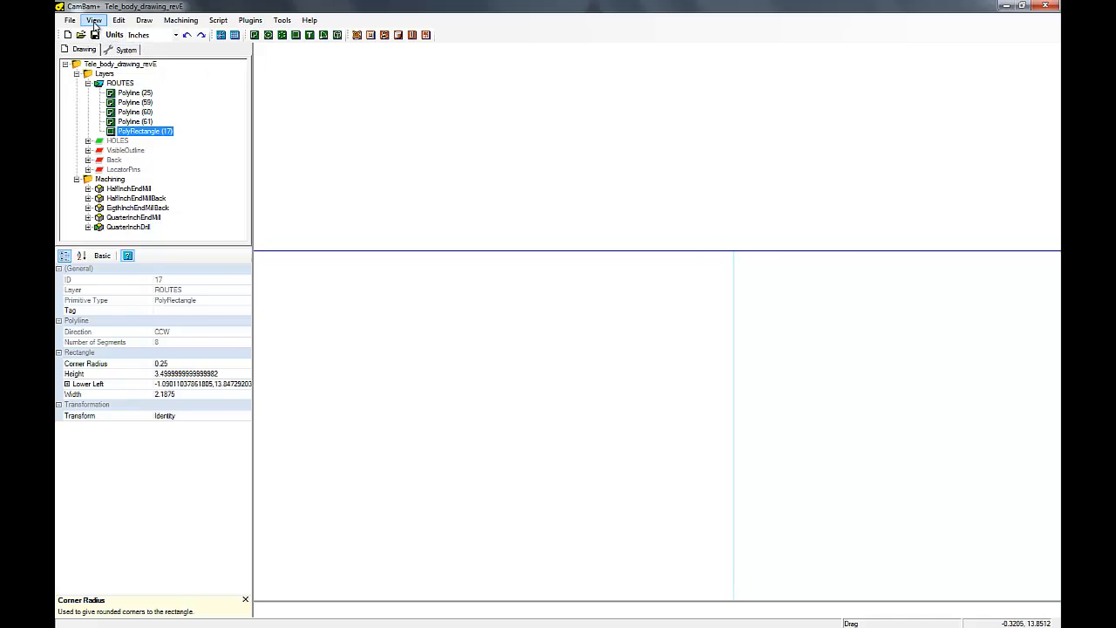
Step: Fit the drawing to the view and bring up the Align Objects settings for the rectangle
left_click(94, 19)
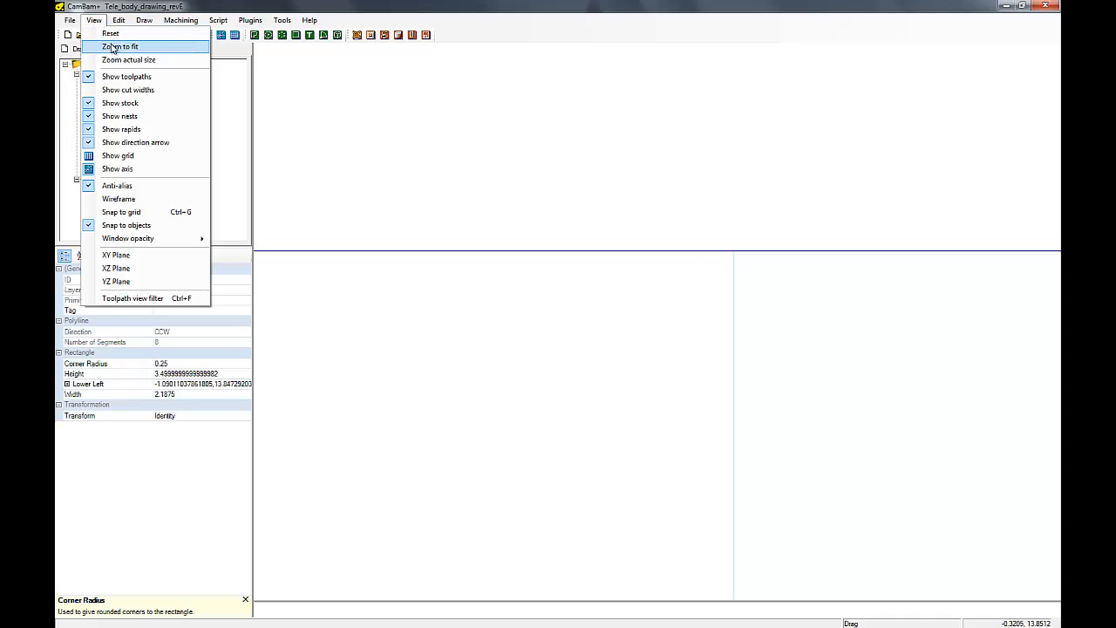
left_click(120, 45)
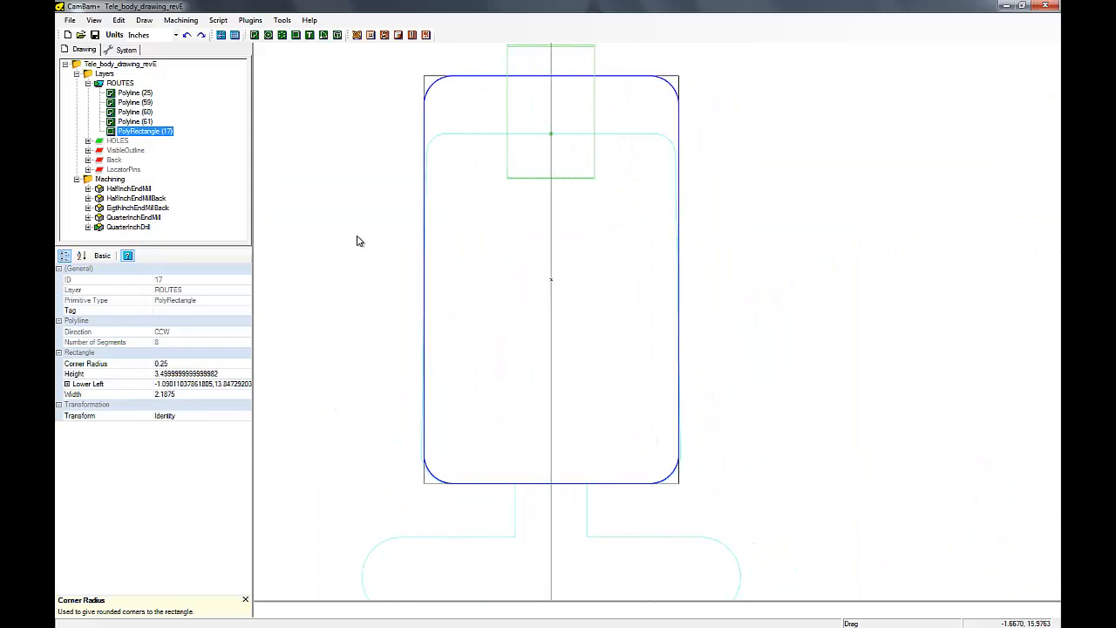
left_click(119, 21)
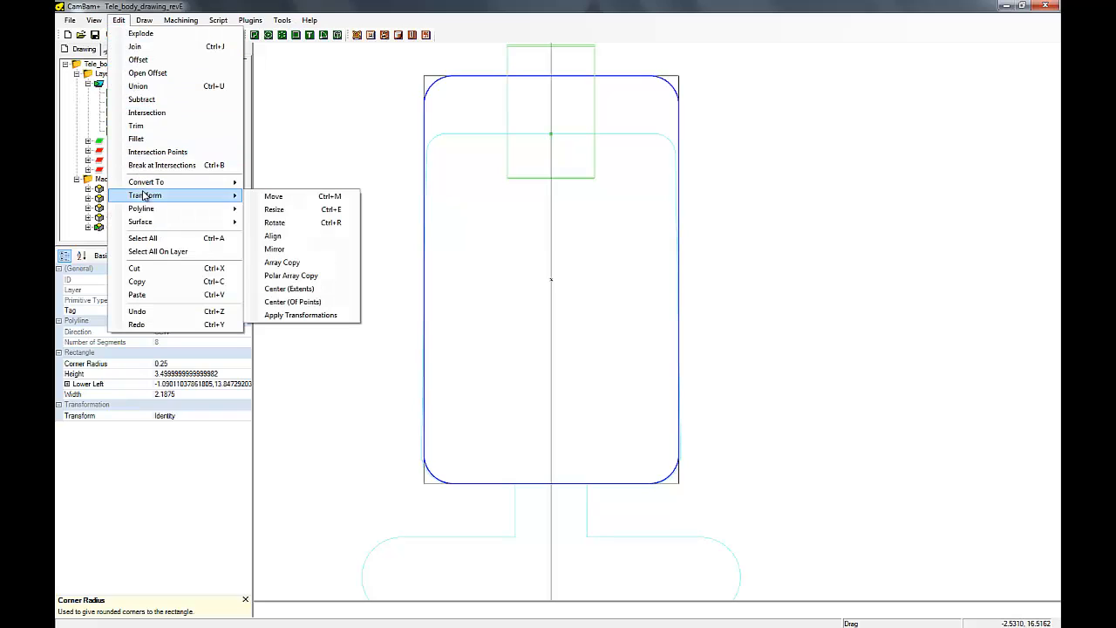
left_click(272, 235)
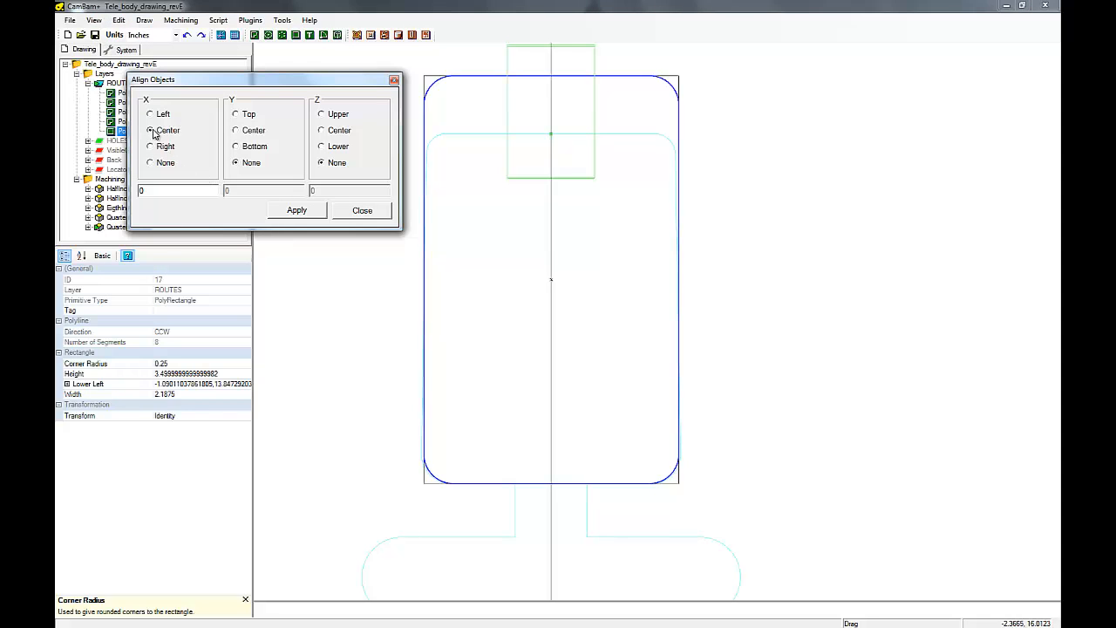
Step: Align the rounded rectangle to X Center and close the alignment dialog
left_click(150, 130)
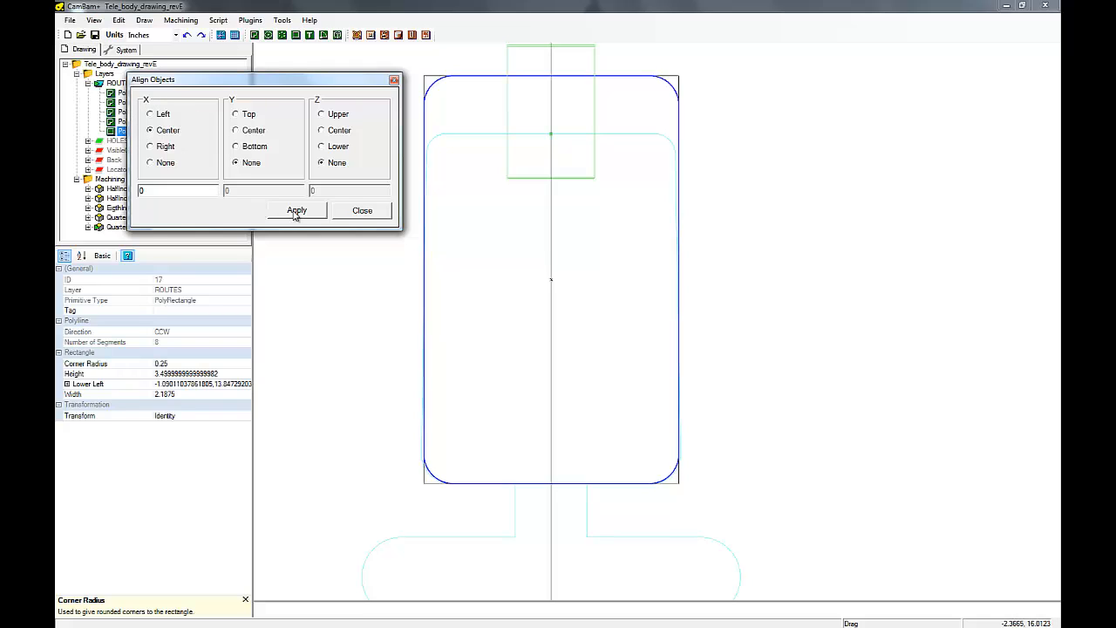
left_click(296, 209)
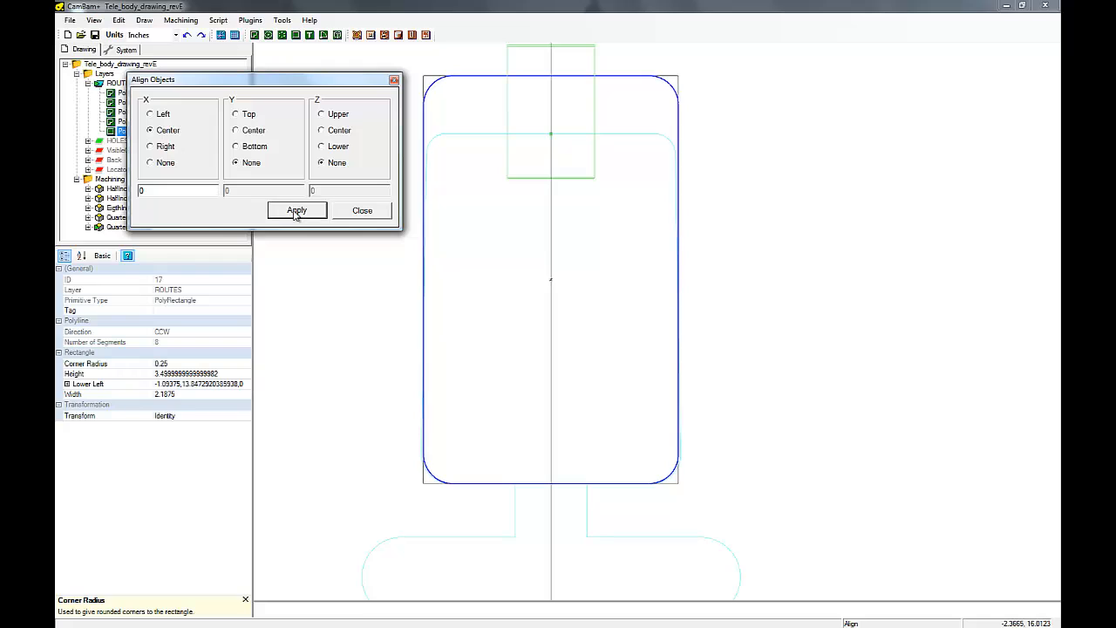
left_click(296, 209)
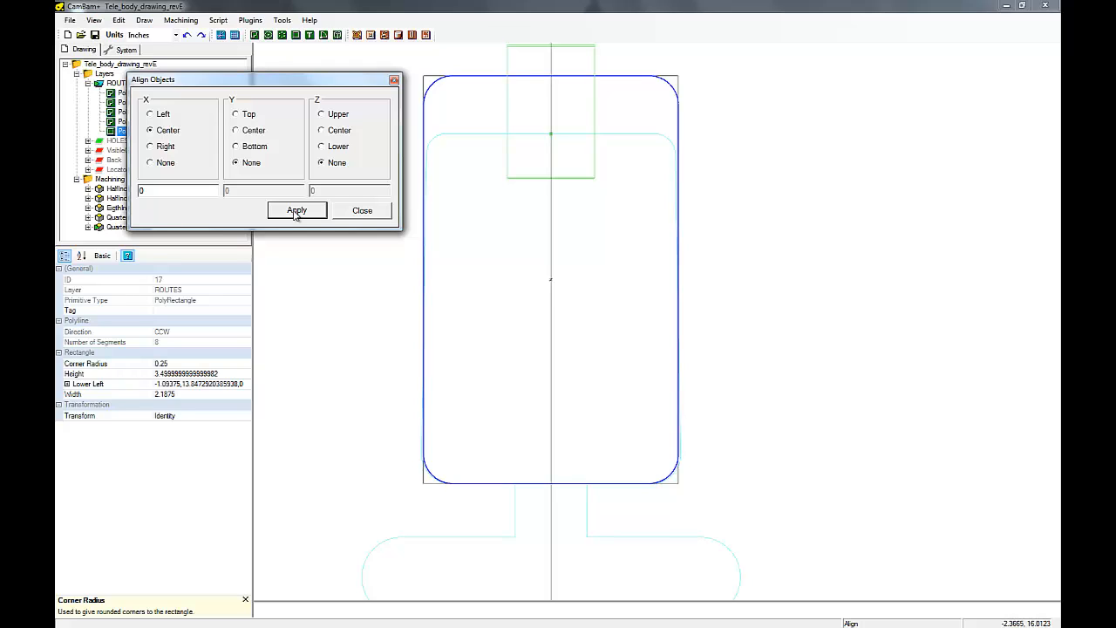
mouse_move(352, 216)
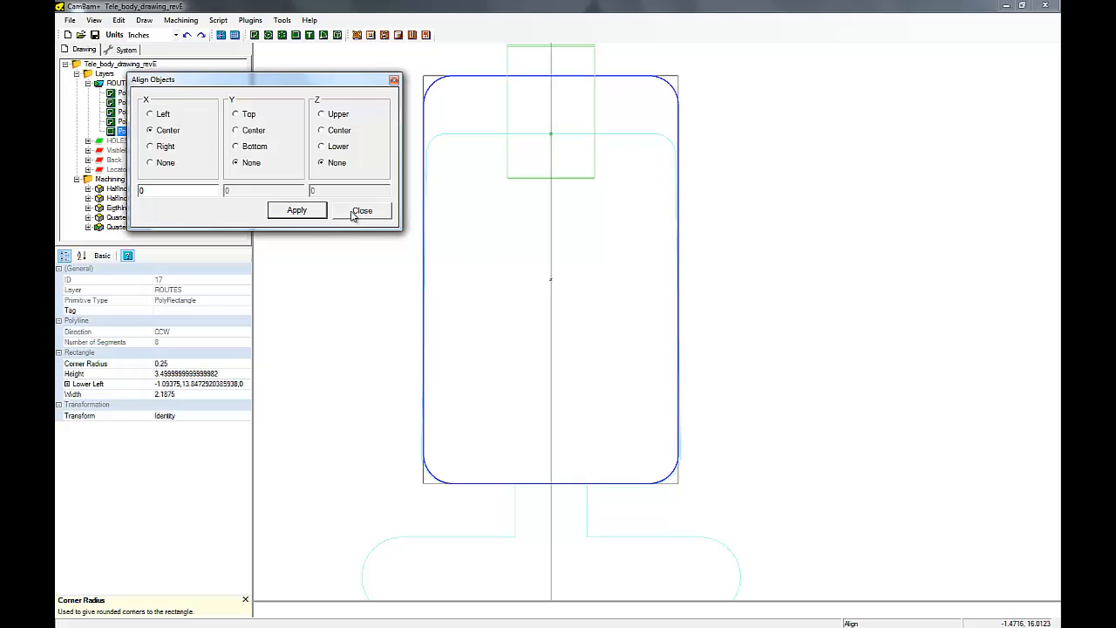
left_click(363, 209)
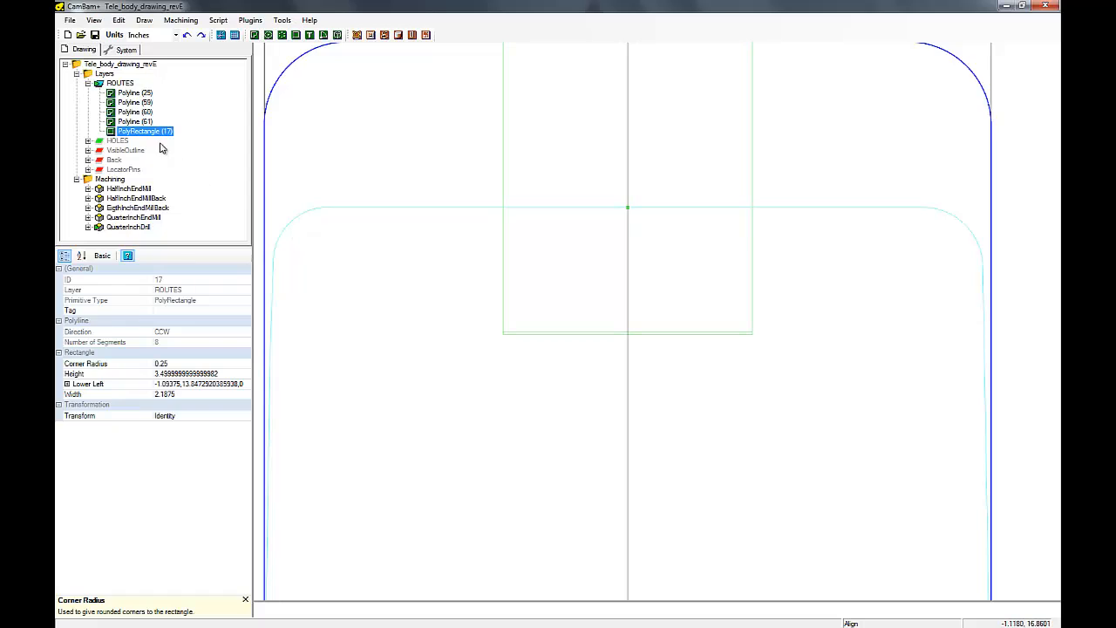
Step: Draw a thin rectangle on ROUTES spanning the top of the pocket
left_click(119, 84)
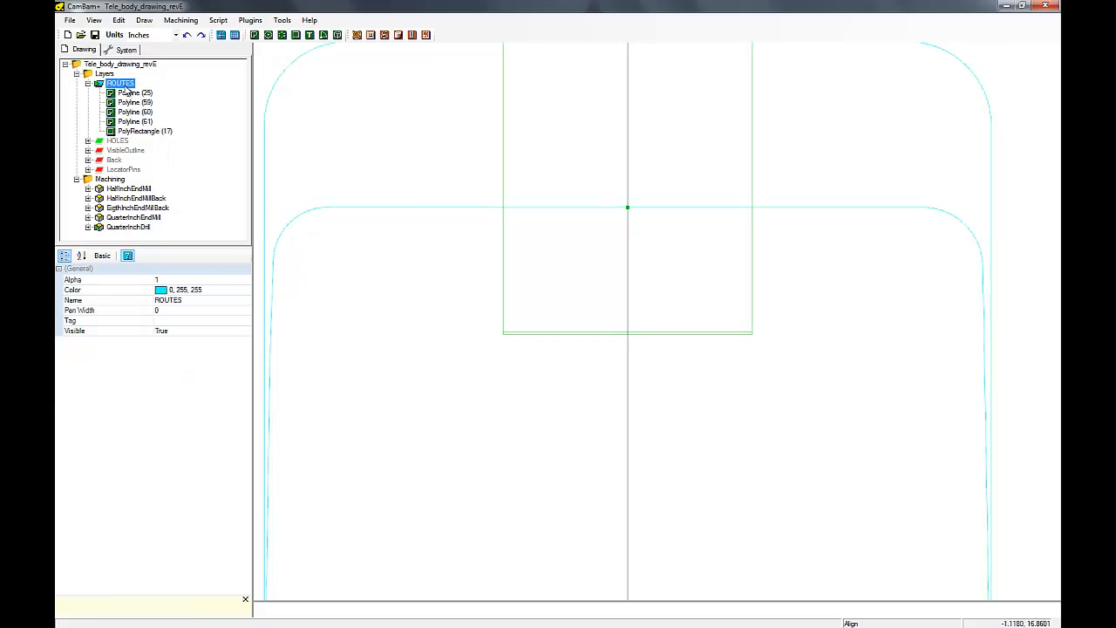
left_click(143, 20)
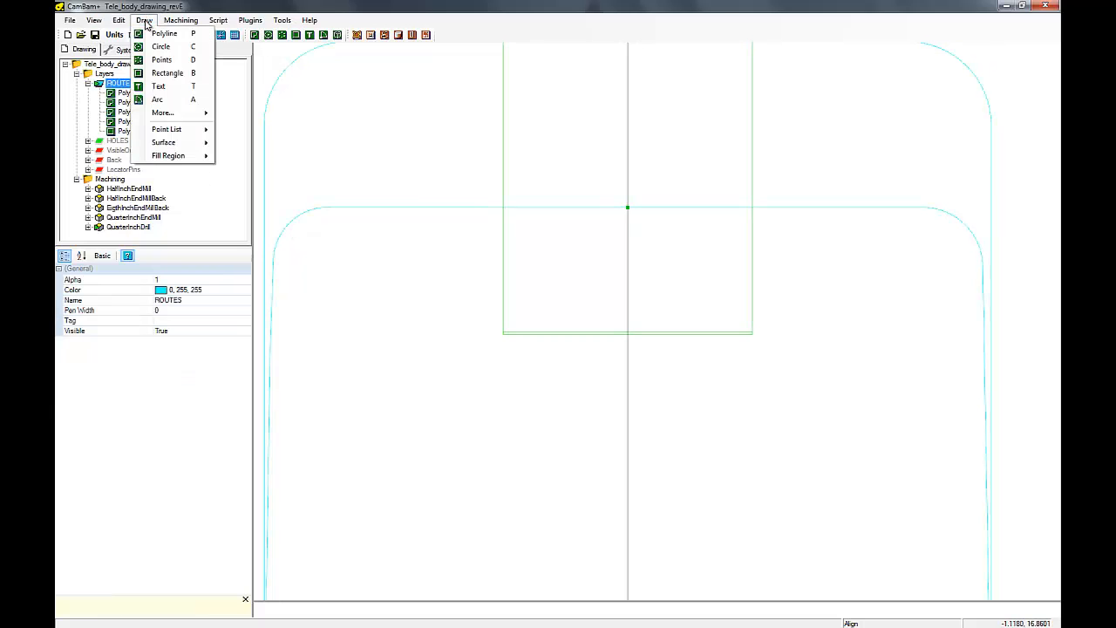
mouse_move(168, 74)
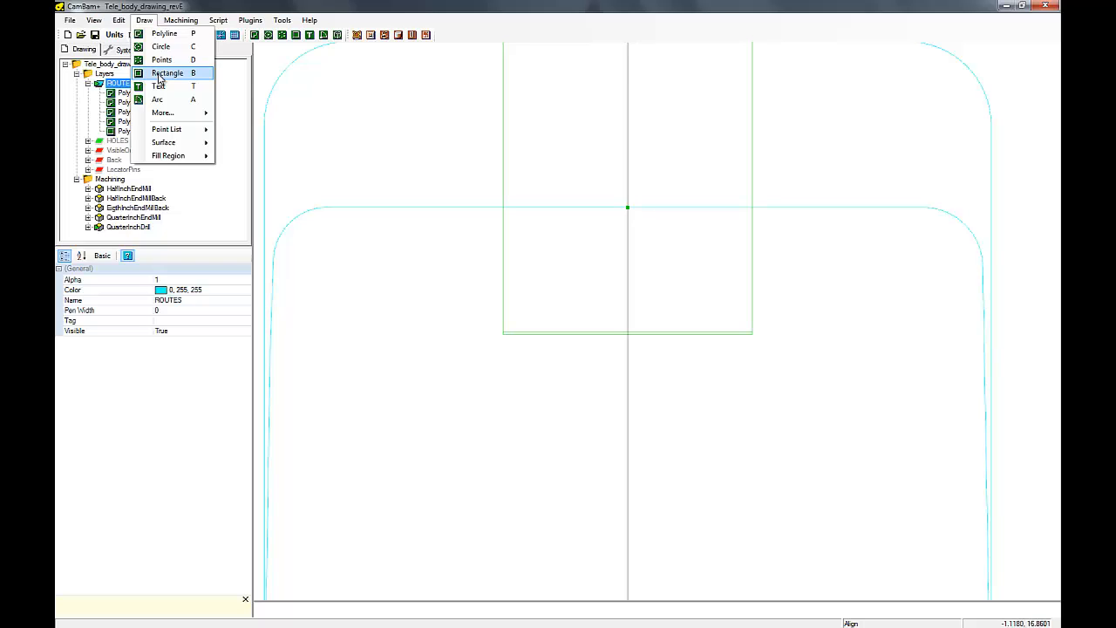
left_click(168, 73)
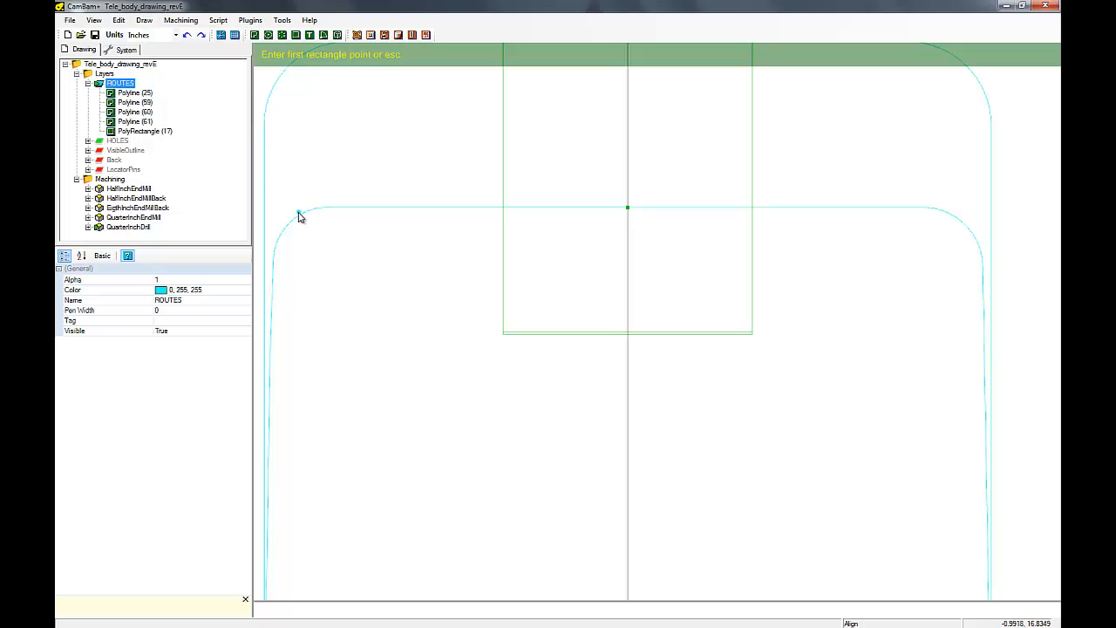
mouse_move(272, 216)
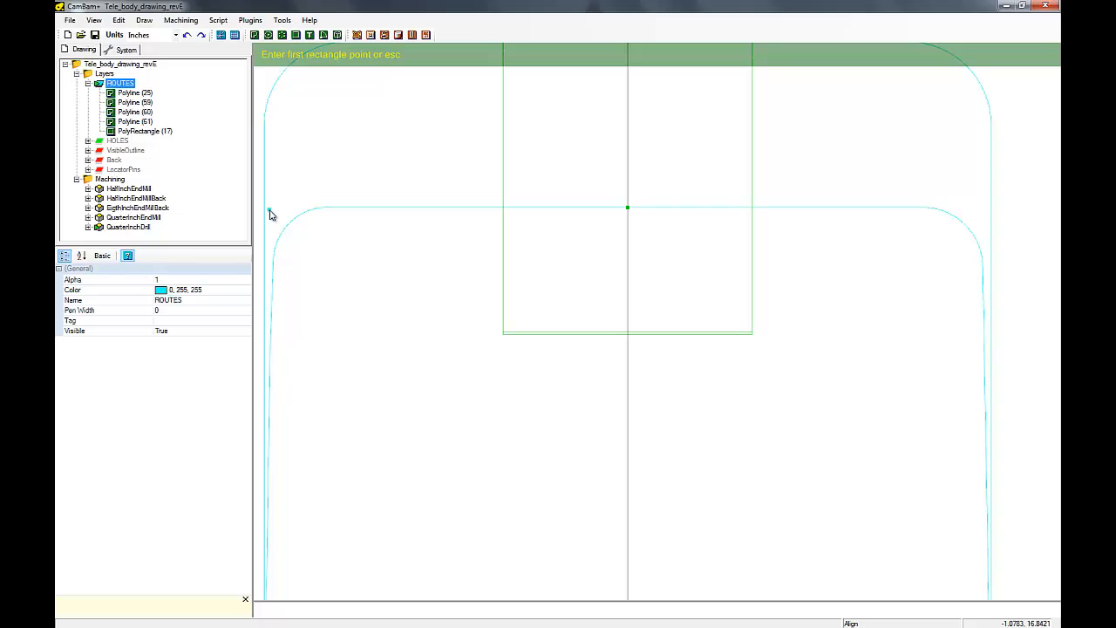
left_click(270, 213)
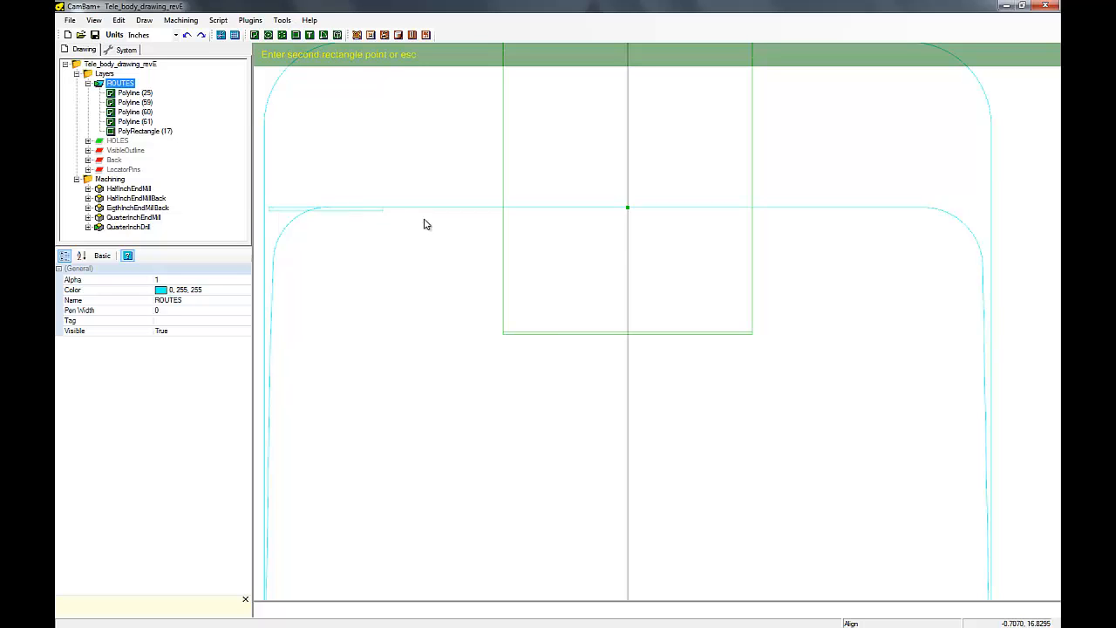
mouse_move(1001, 296)
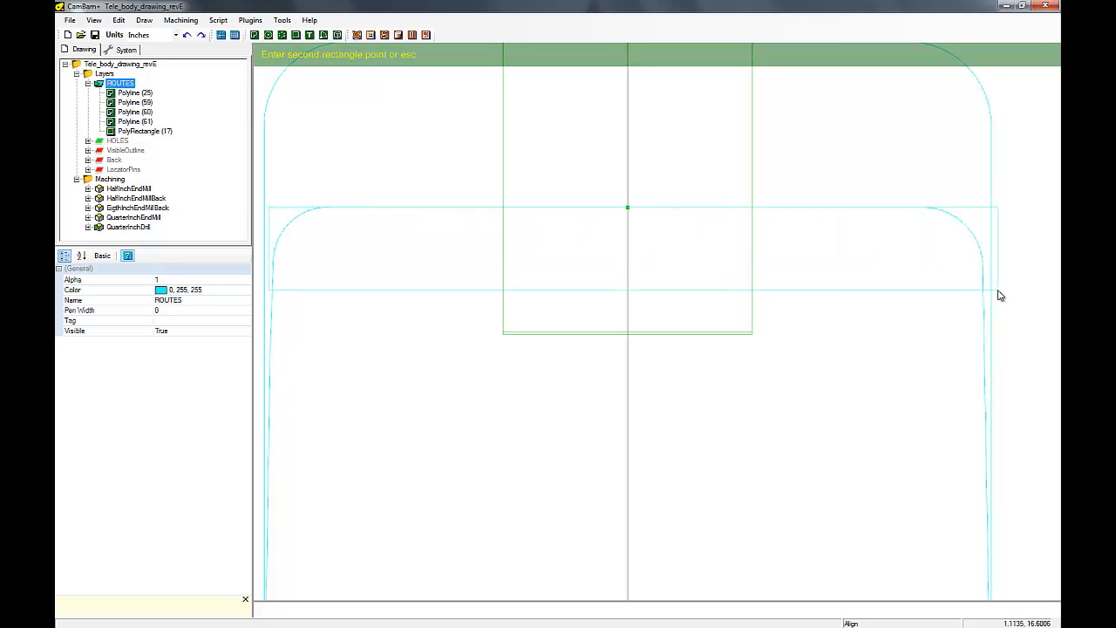
left_click(1001, 296)
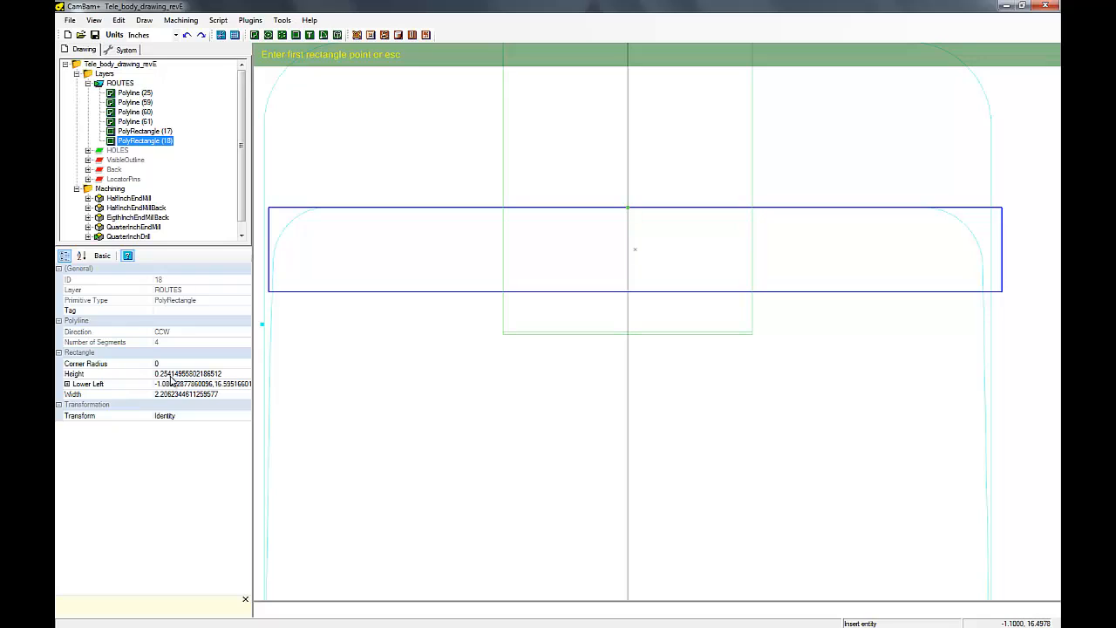
mouse_move(159, 408)
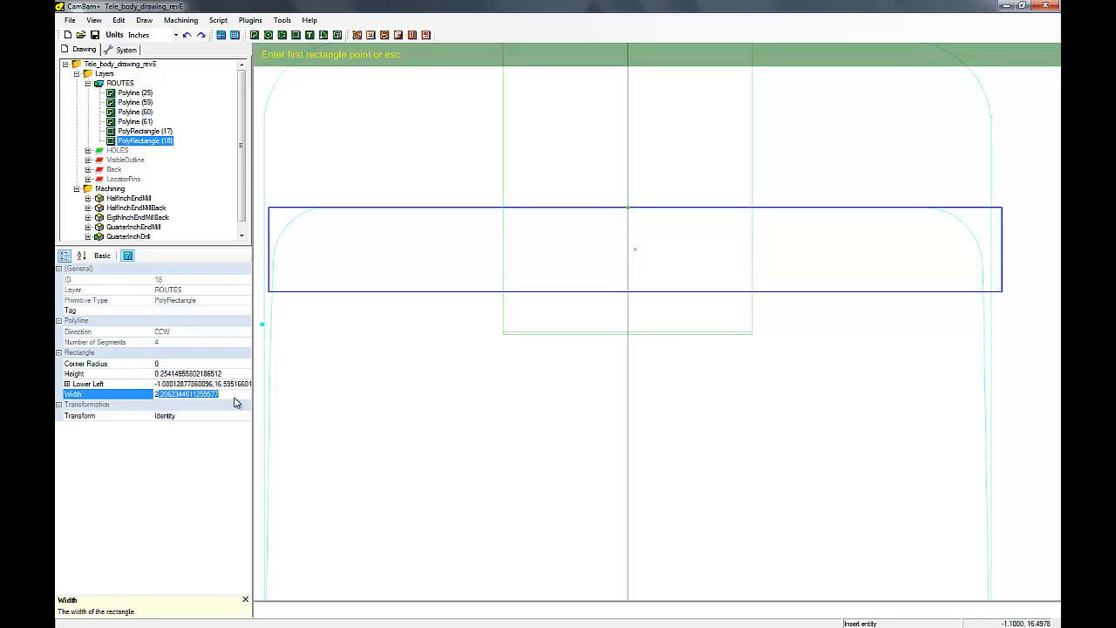
Step: Set the thin rectangle's width to 2.0955
type("20955")
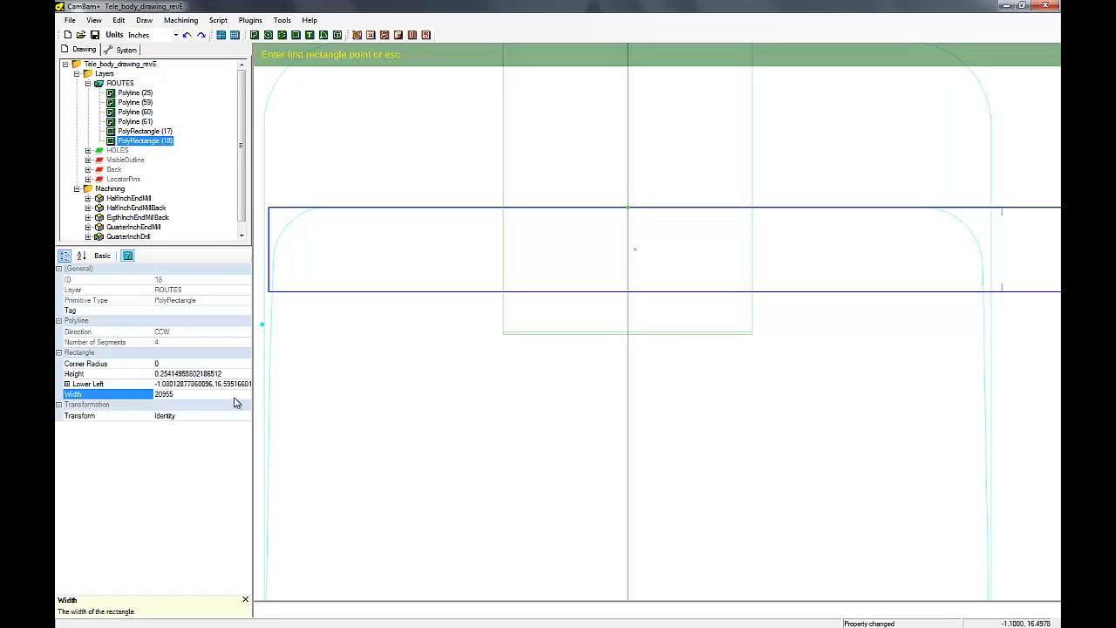
mouse_move(218, 408)
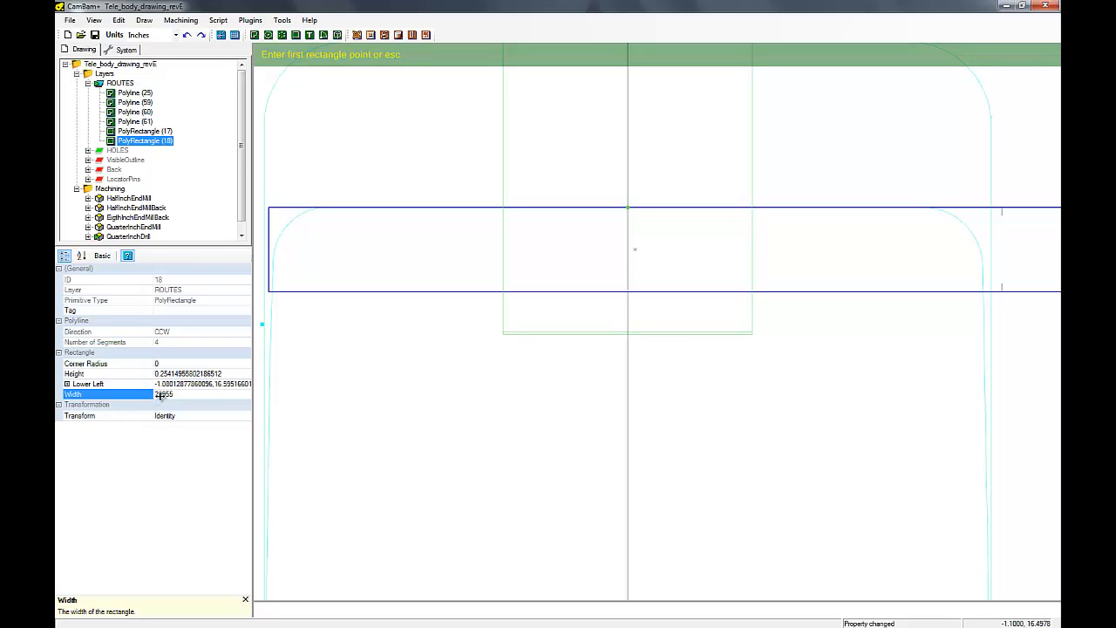
type("2.0")
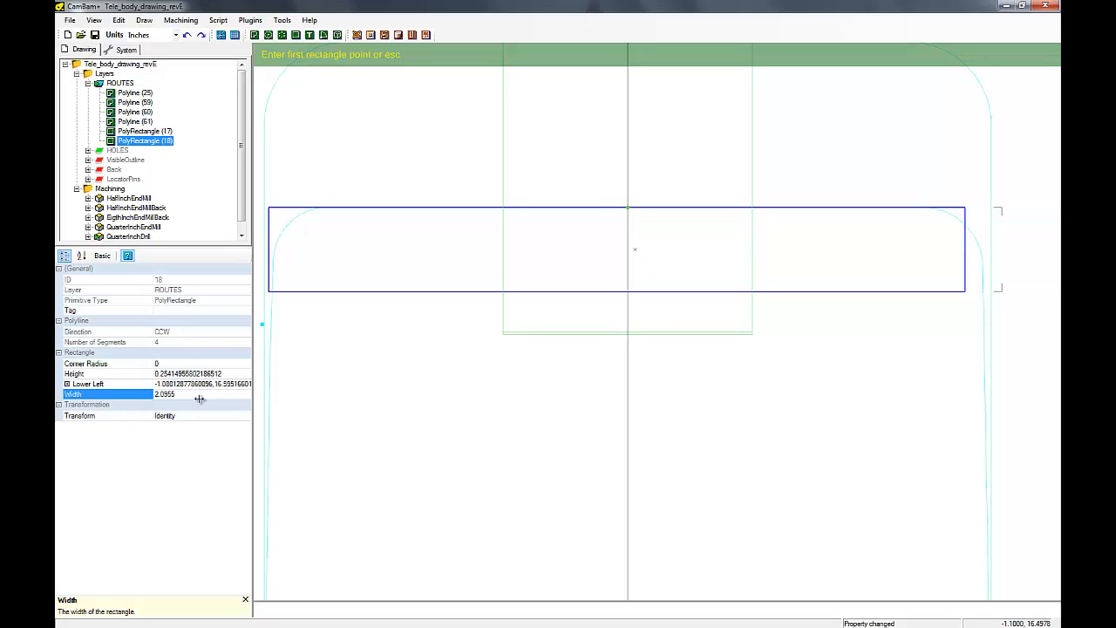
mouse_move(126, 28)
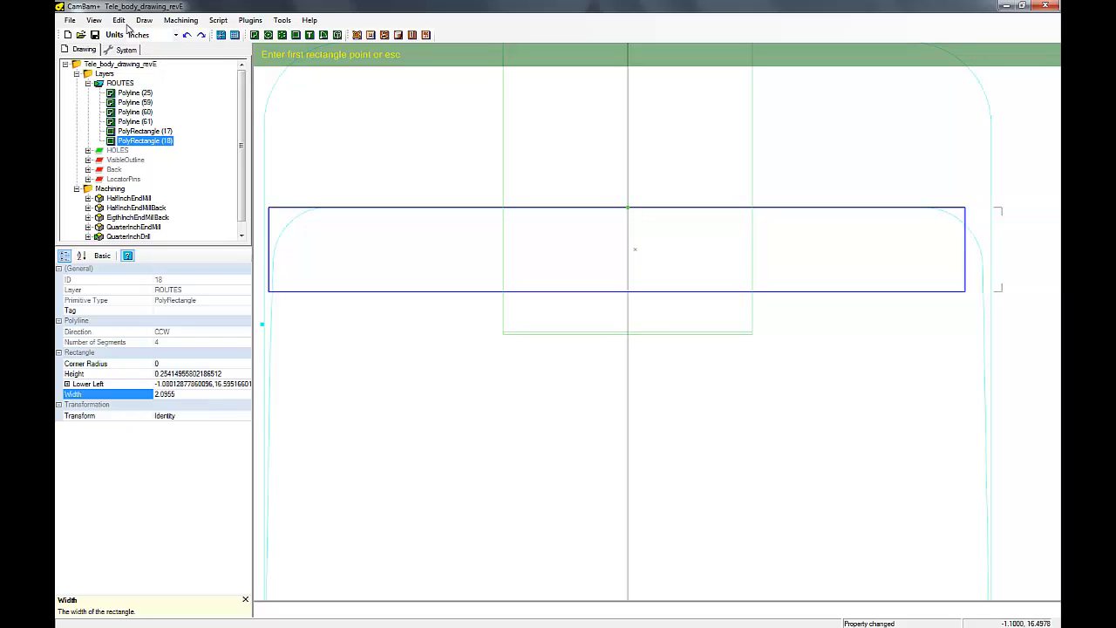
left_click(119, 21)
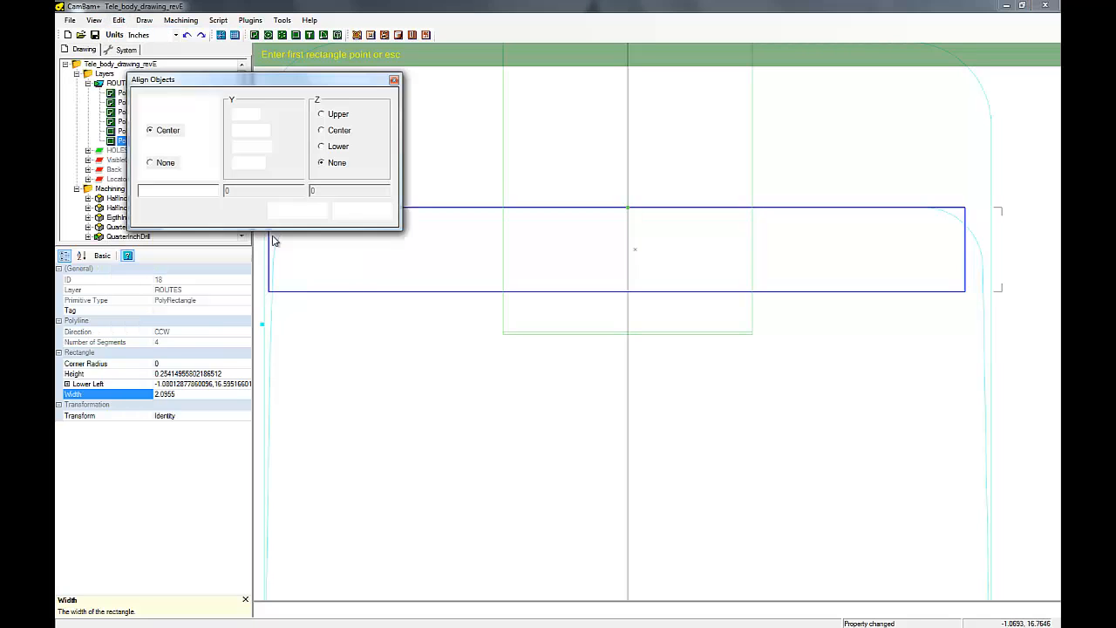
Step: Apply X Center alignment to the thin rectangle and close the dialog
left_click(297, 209)
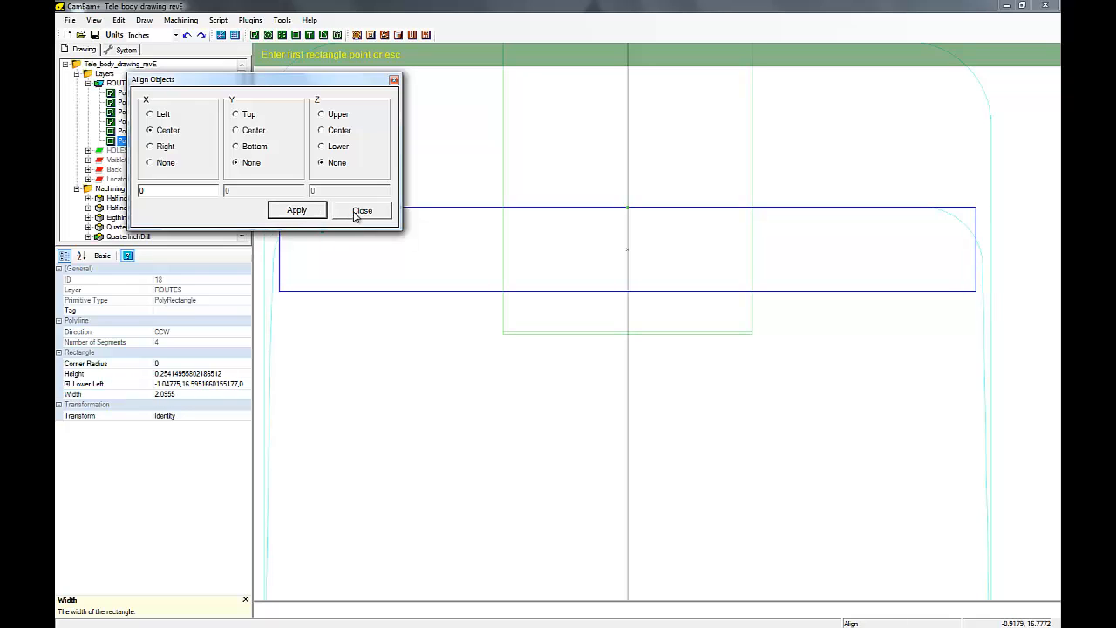
left_click(363, 209)
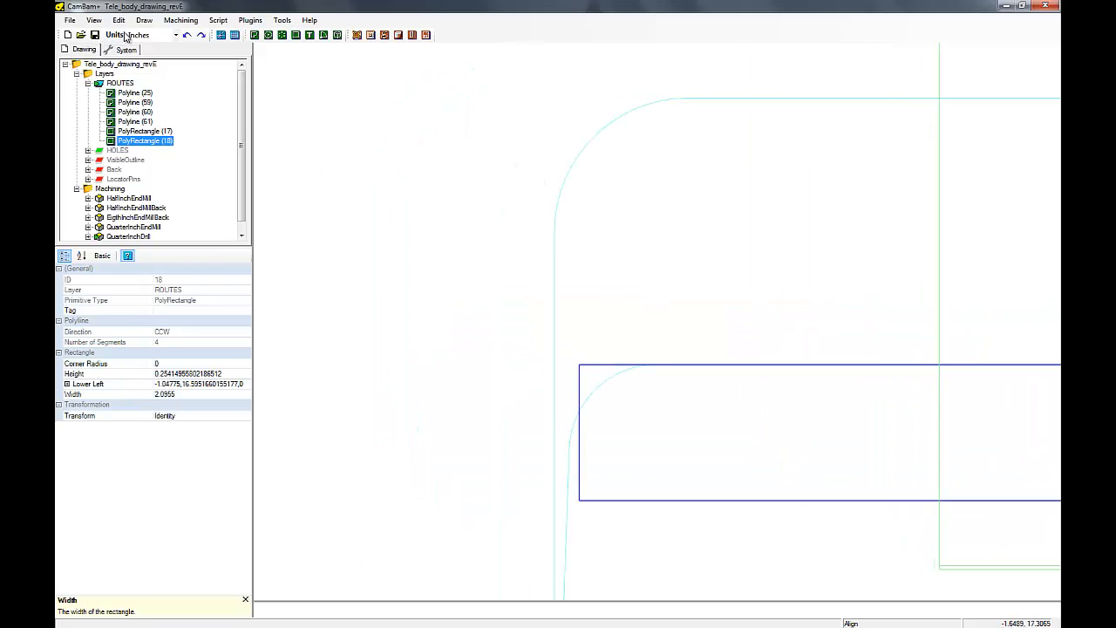
Step: Draw two short single-segment polylines across the pocket edges near the rounded corner
left_click(143, 20)
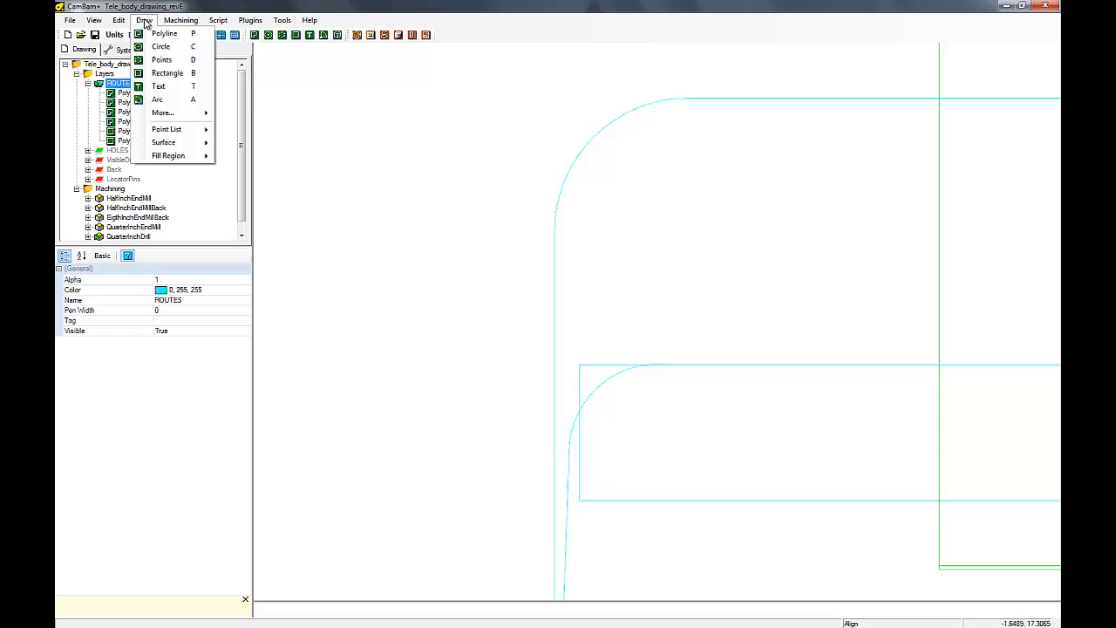
left_click(164, 33)
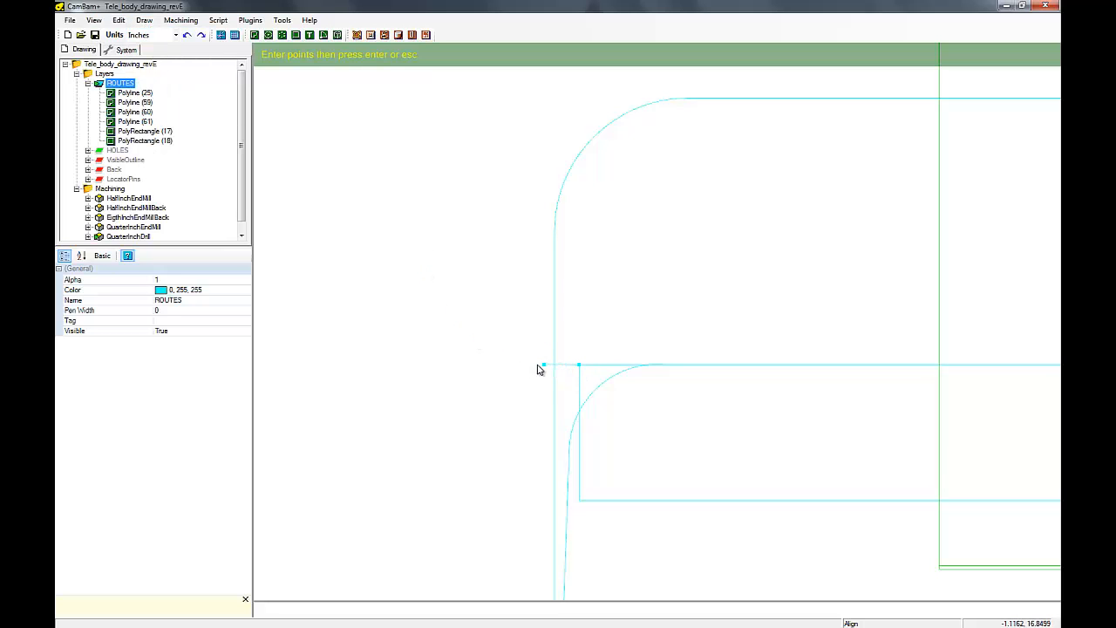
mouse_move(533, 370)
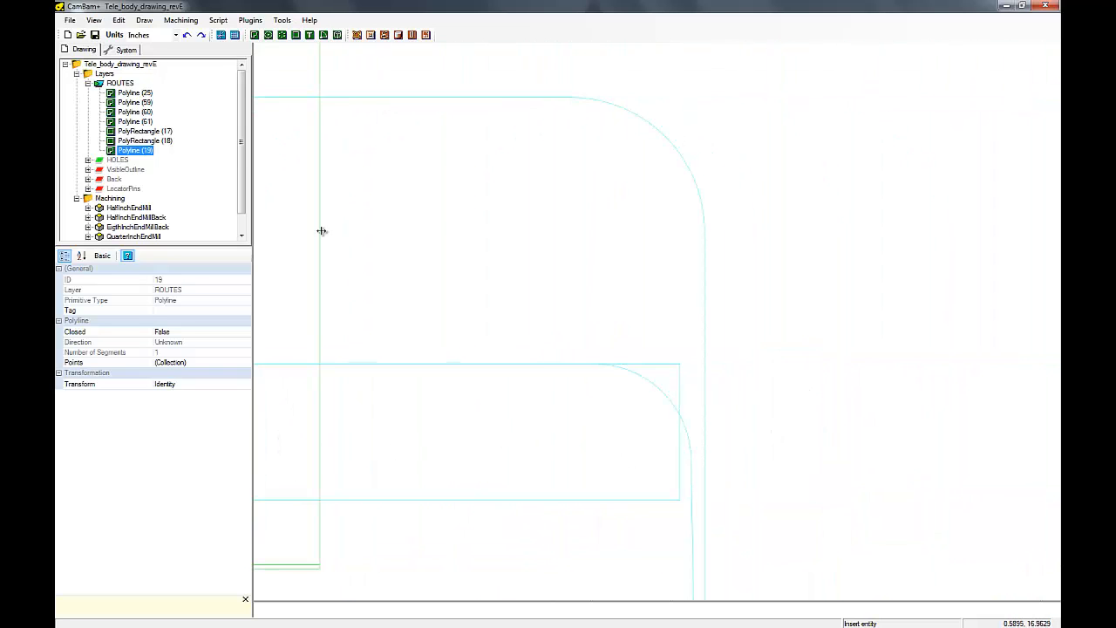
left_click(143, 21)
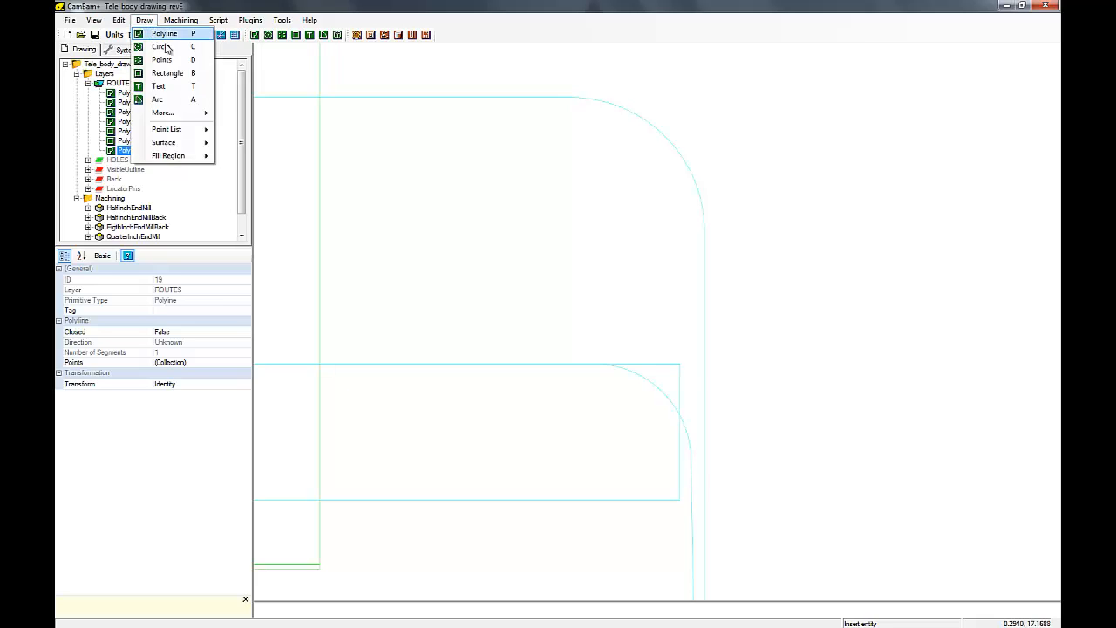
left_click(164, 33)
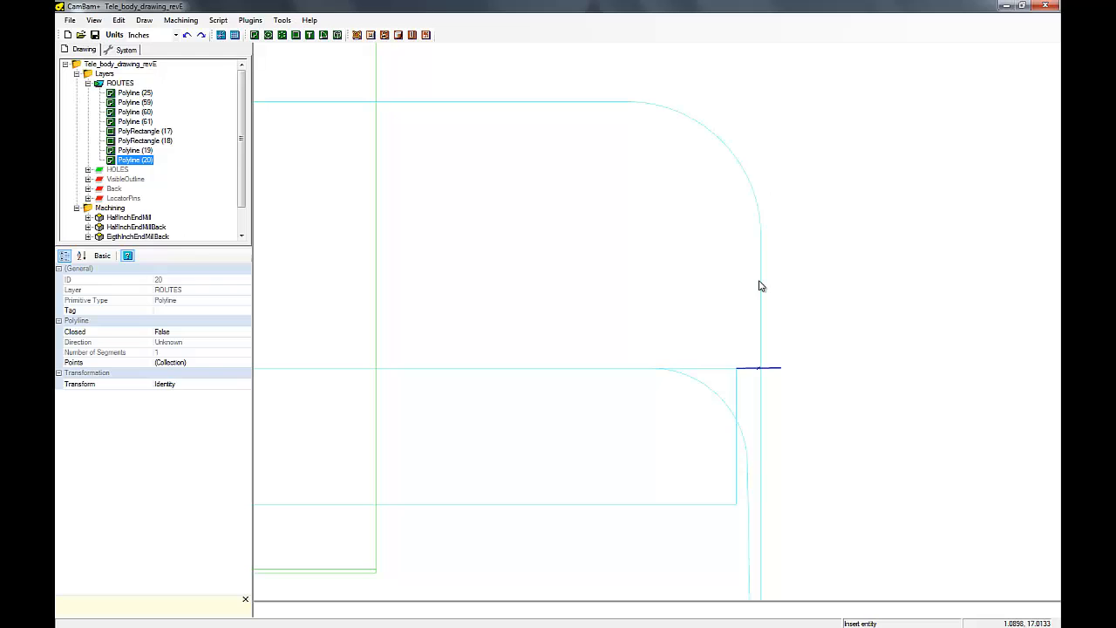
left_click(144, 130)
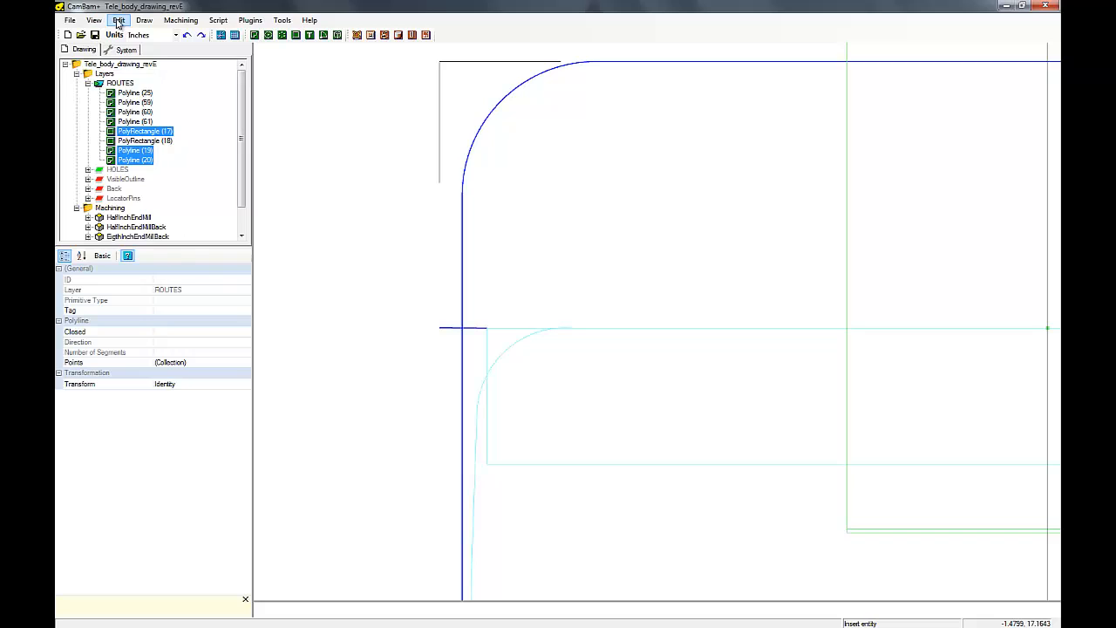
Step: Break the pocket lines at their intersections, accepting the default tolerance
left_click(119, 19)
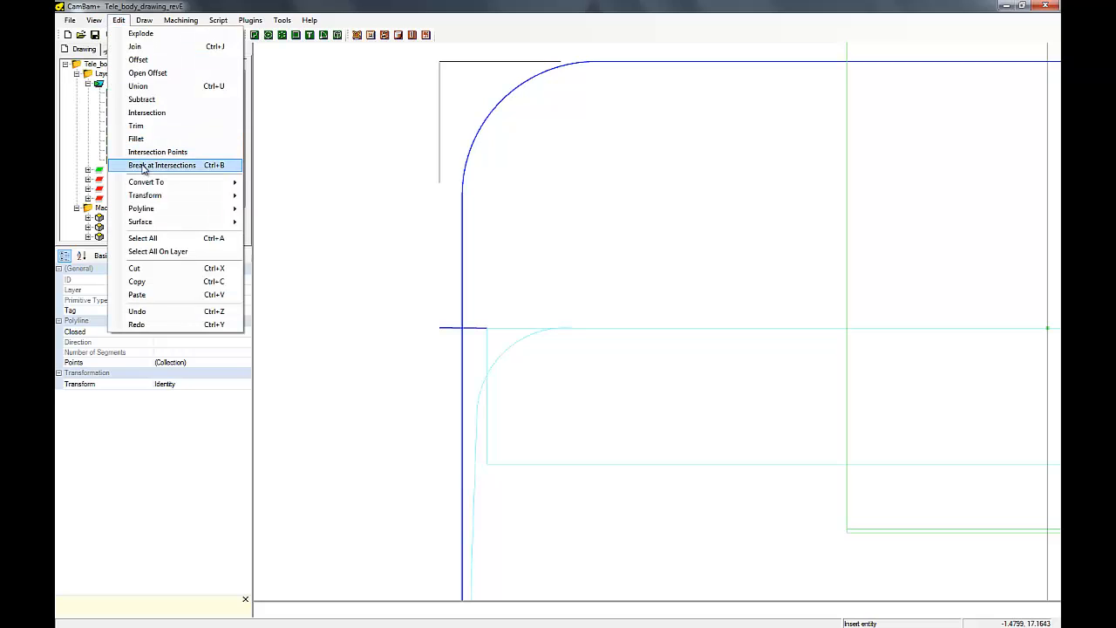
left_click(160, 164)
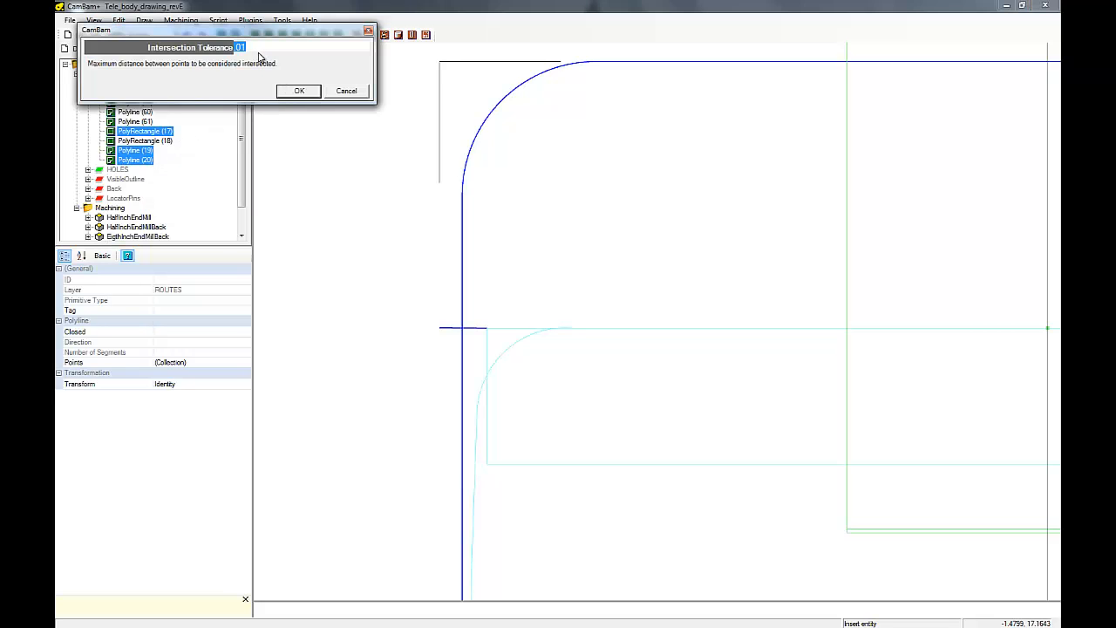
left_click(298, 91)
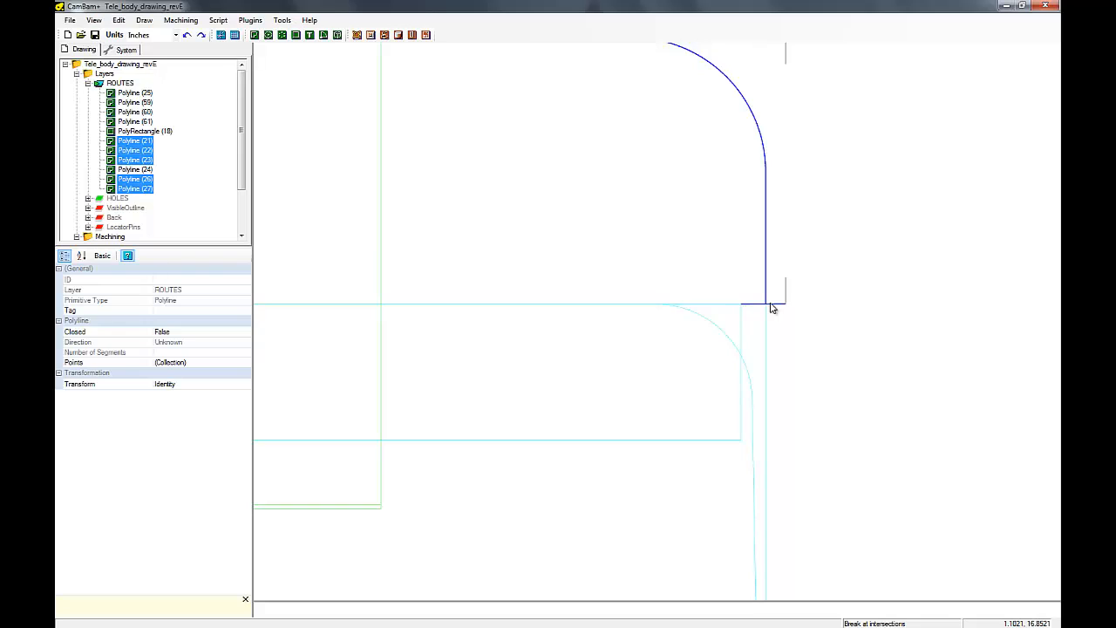
mouse_move(781, 307)
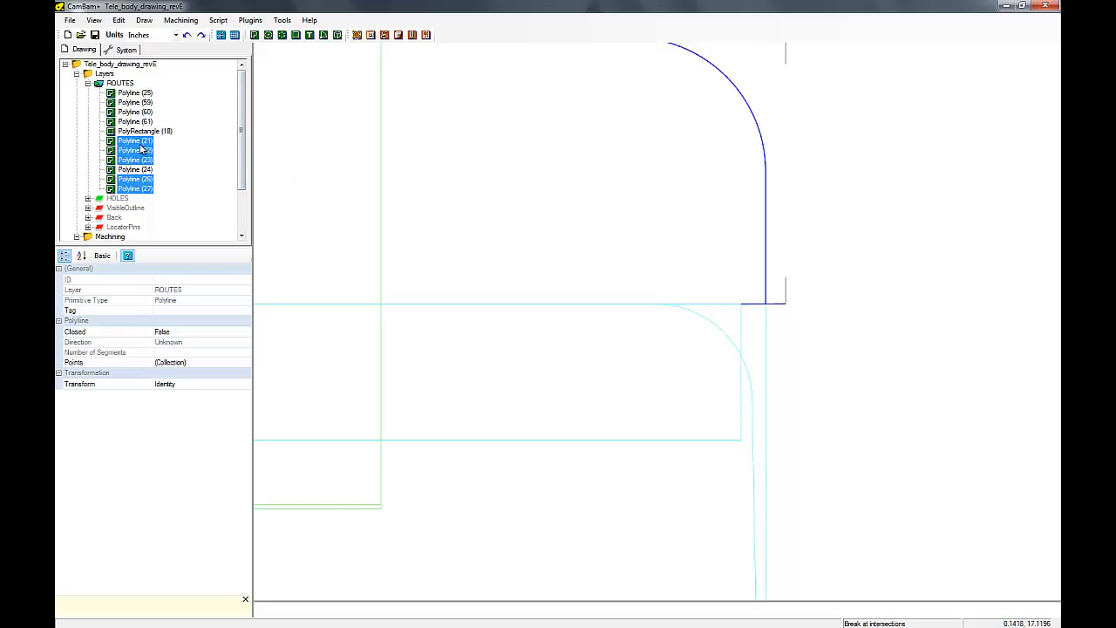
Step: Delete the selected split pocket pieces from the ROUTES layer and confirm
right_click(136, 150)
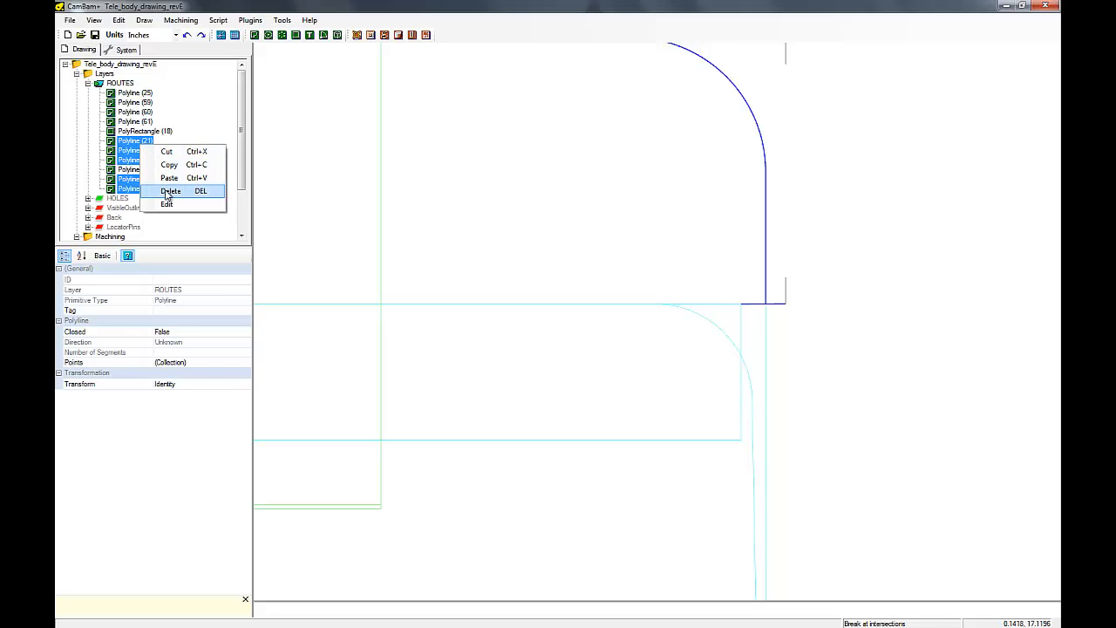
left_click(171, 190)
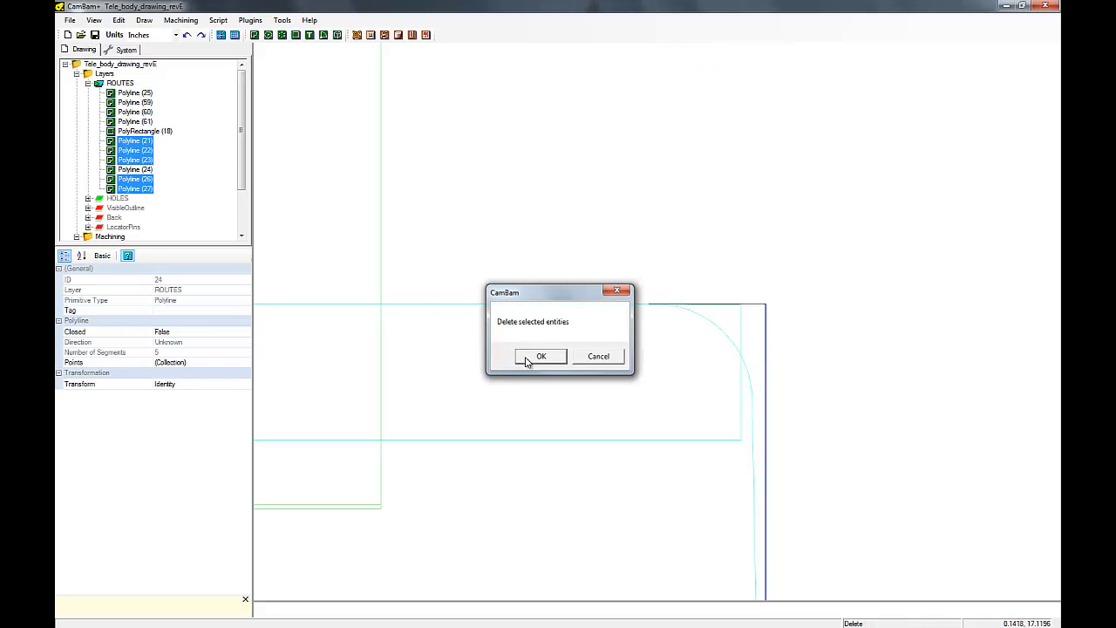
left_click(540, 356)
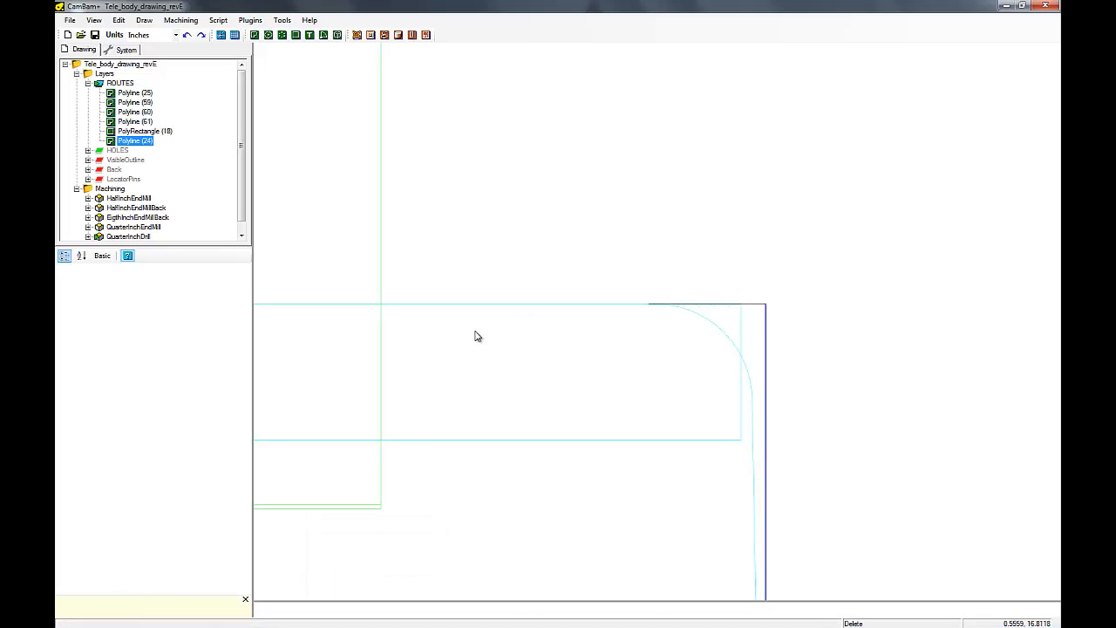
mouse_move(453, 366)
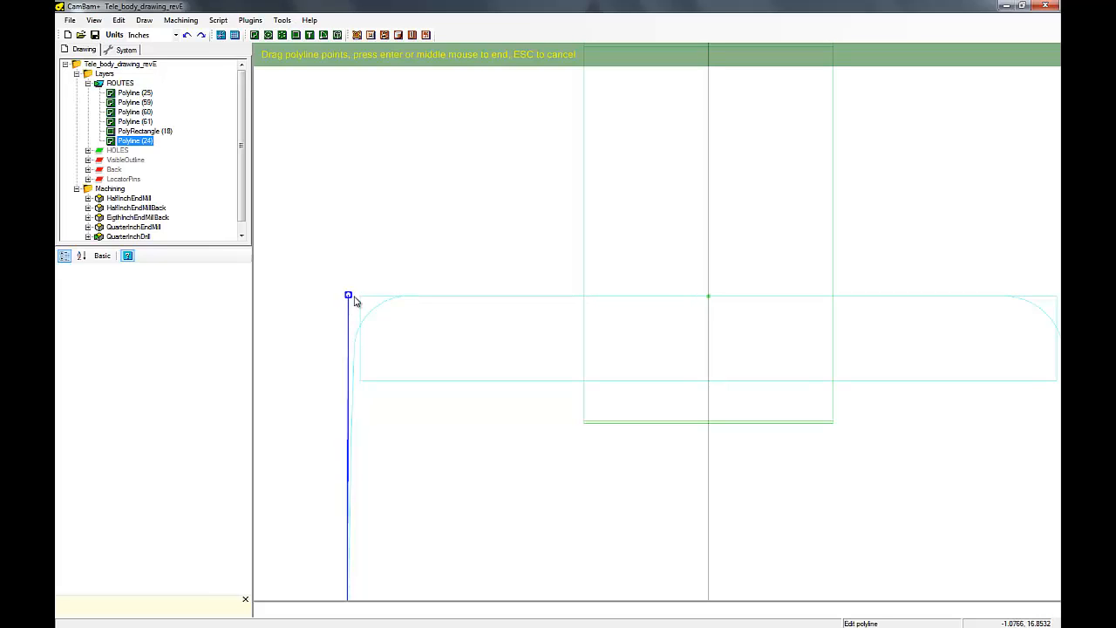
Step: Drag the side polyline's top endpoint onto the rounded corner curve to taper the pocket
left_click_drag(349, 295, 360, 297)
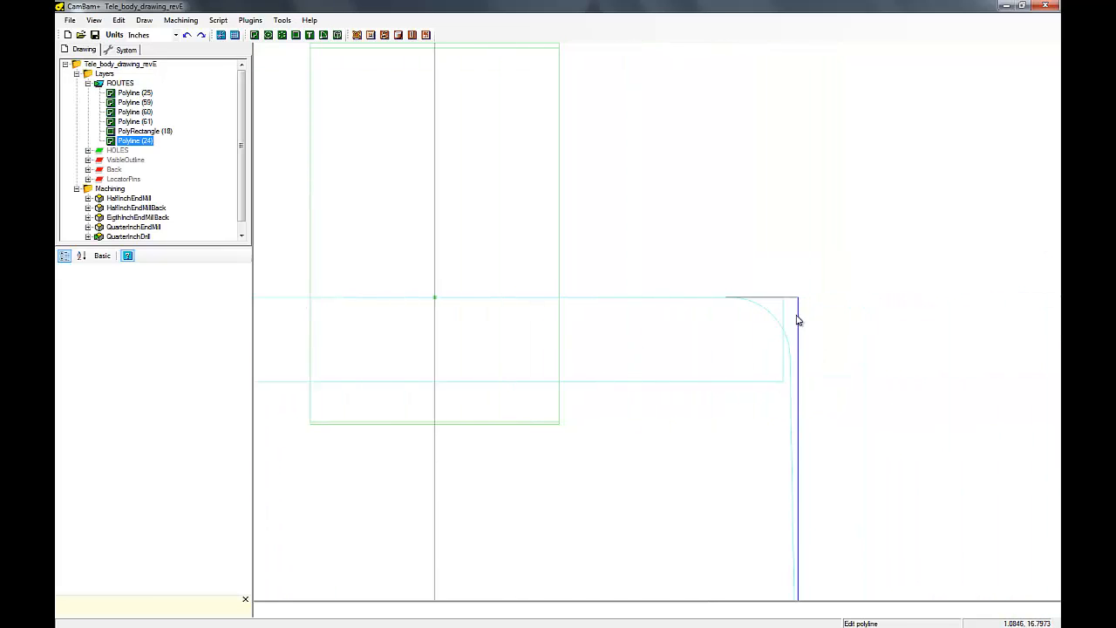
left_click(795, 300)
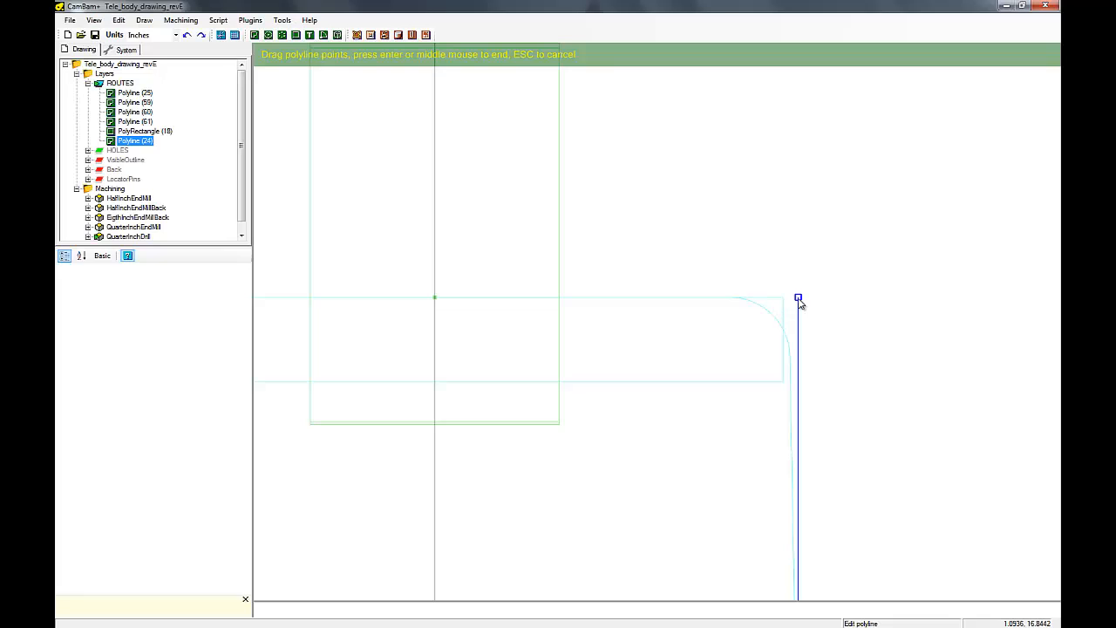
left_click_drag(799, 300, 785, 300)
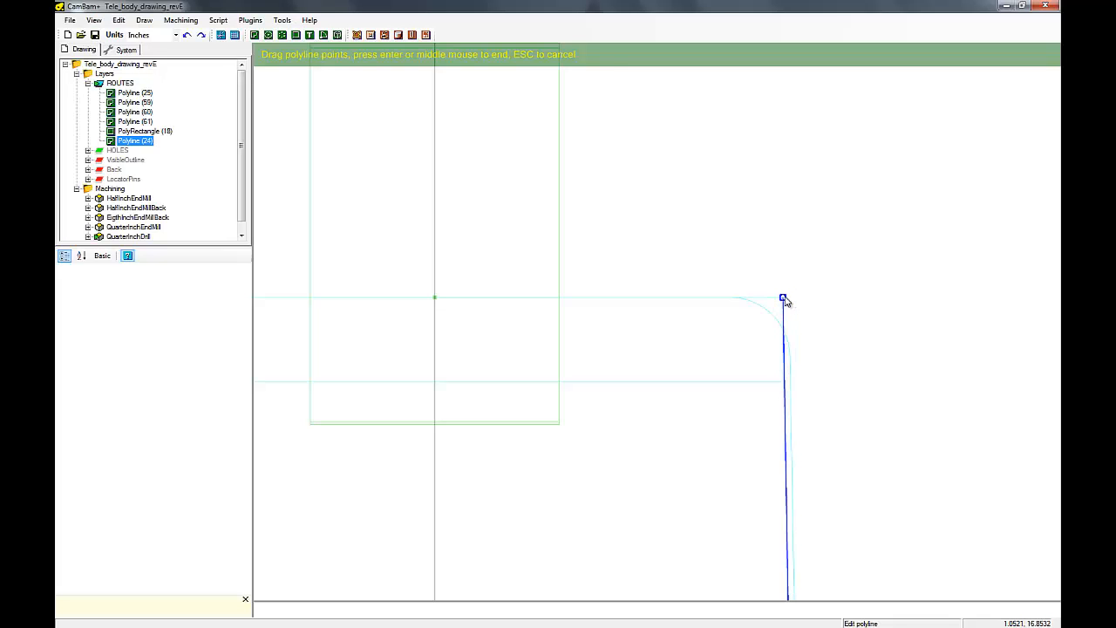
mouse_move(602, 400)
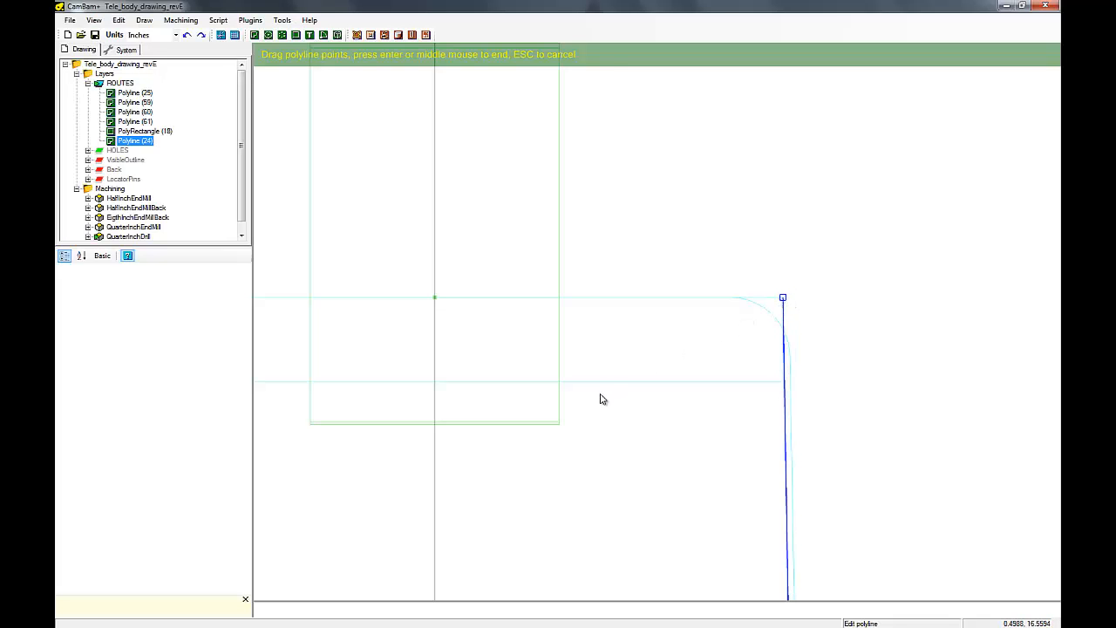
mouse_move(606, 387)
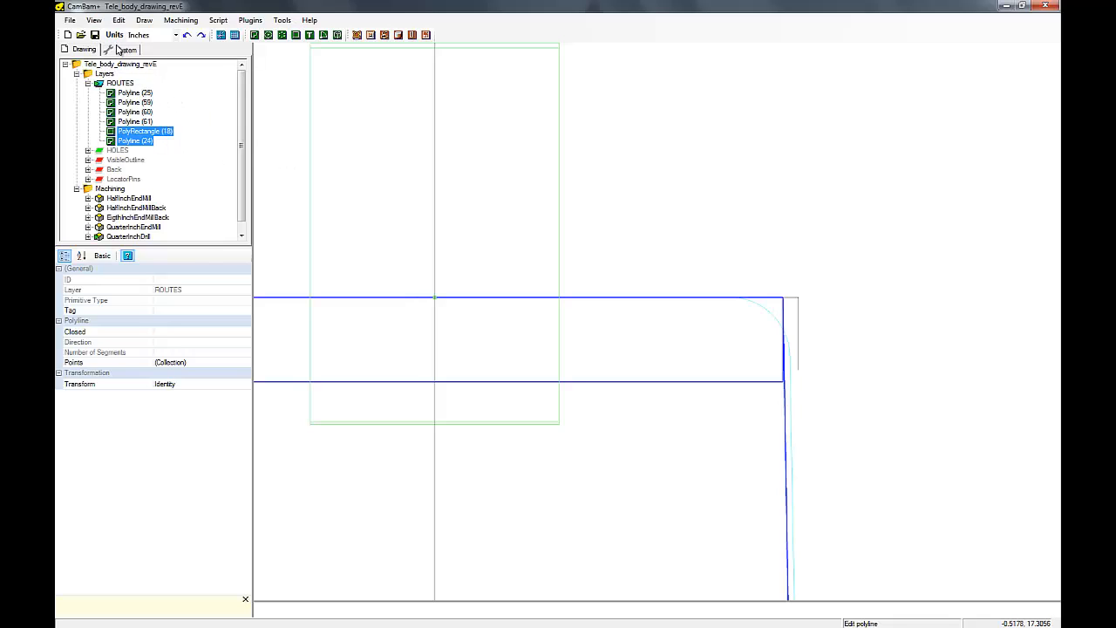
mouse_move(126, 38)
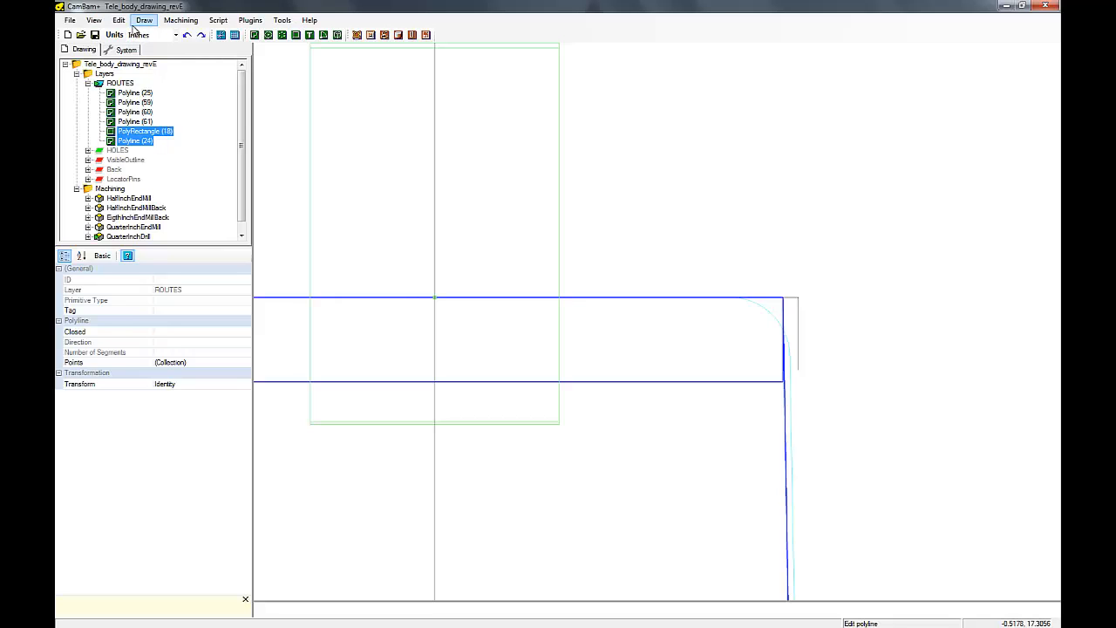
Step: Break the rectangle and tapered side at their intersections, accepting the default tolerance
left_click(118, 20)
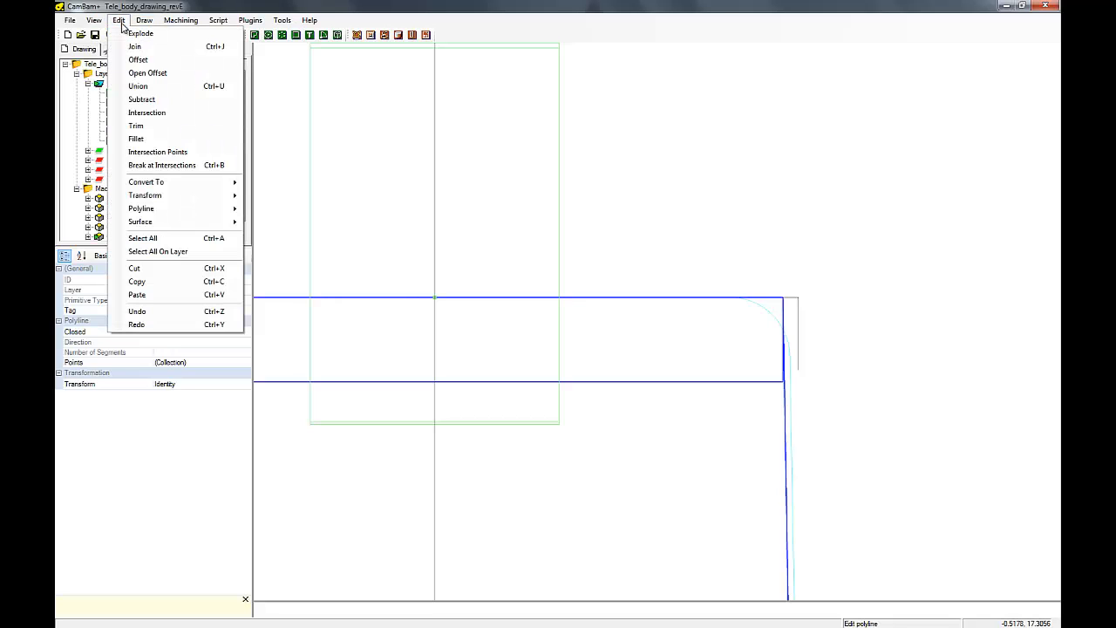
mouse_move(162, 166)
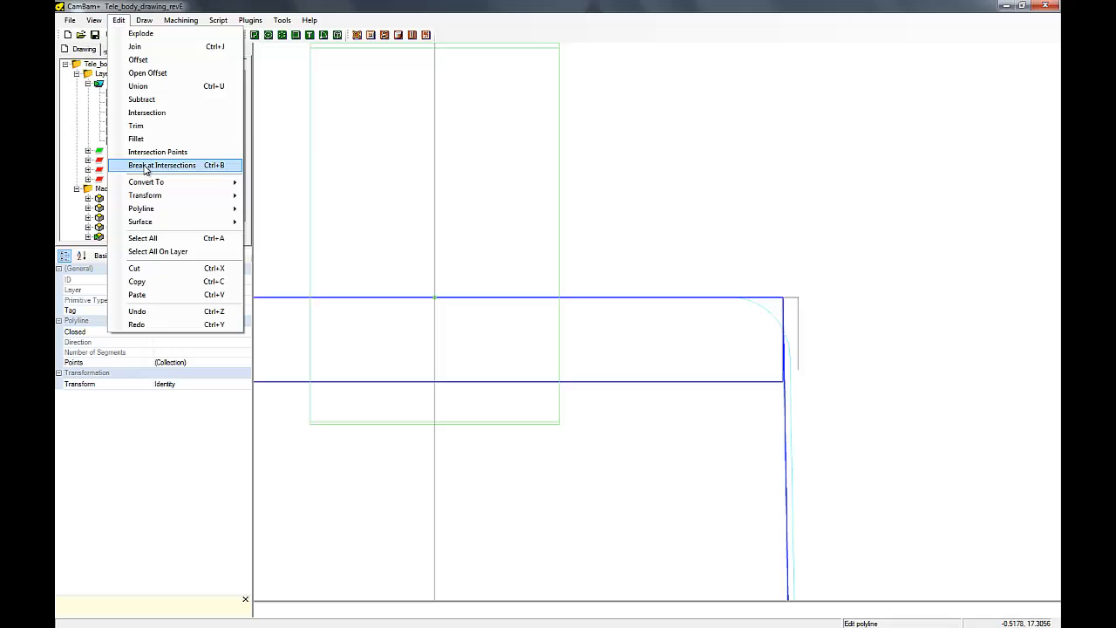
left_click(162, 164)
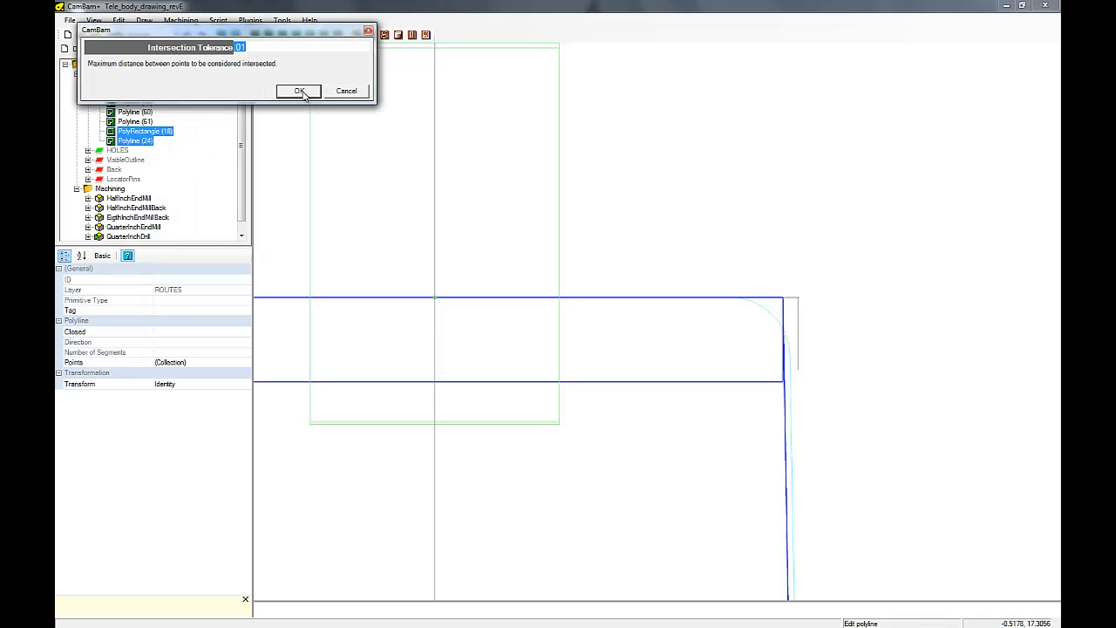
left_click(299, 90)
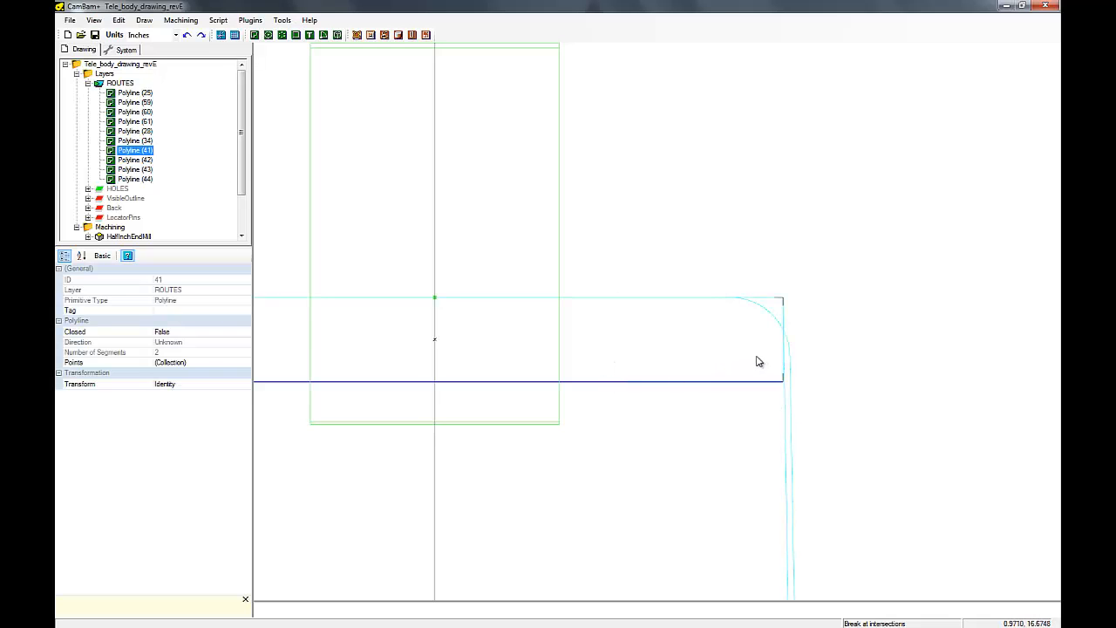
Step: Delete the leftover pieces beyond the new outline and select the remaining ones
left_click(136, 161)
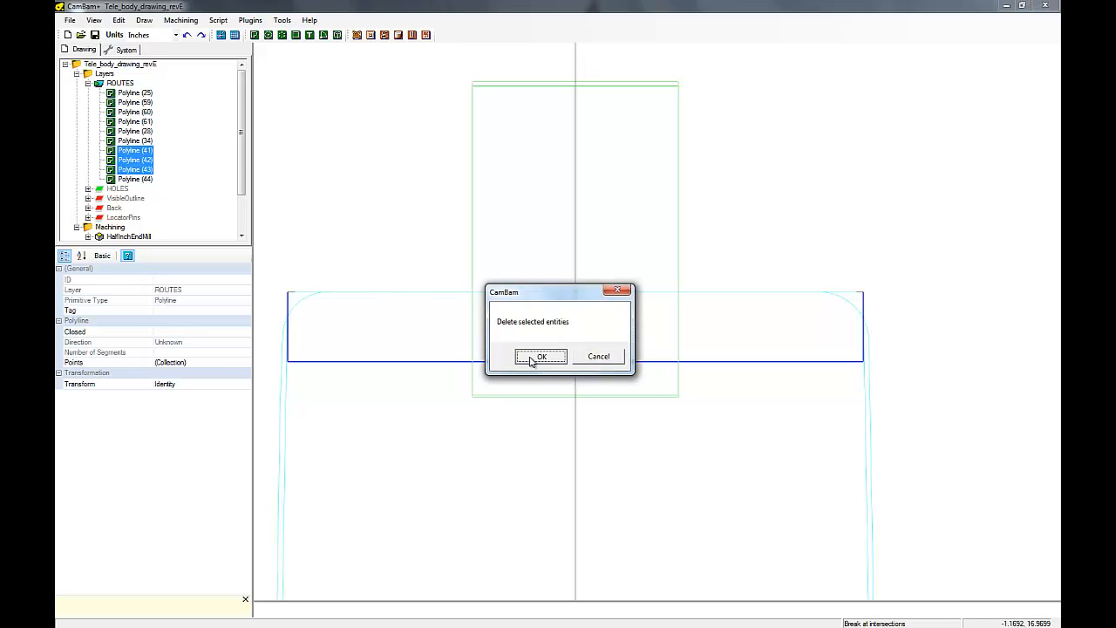
left_click(541, 355)
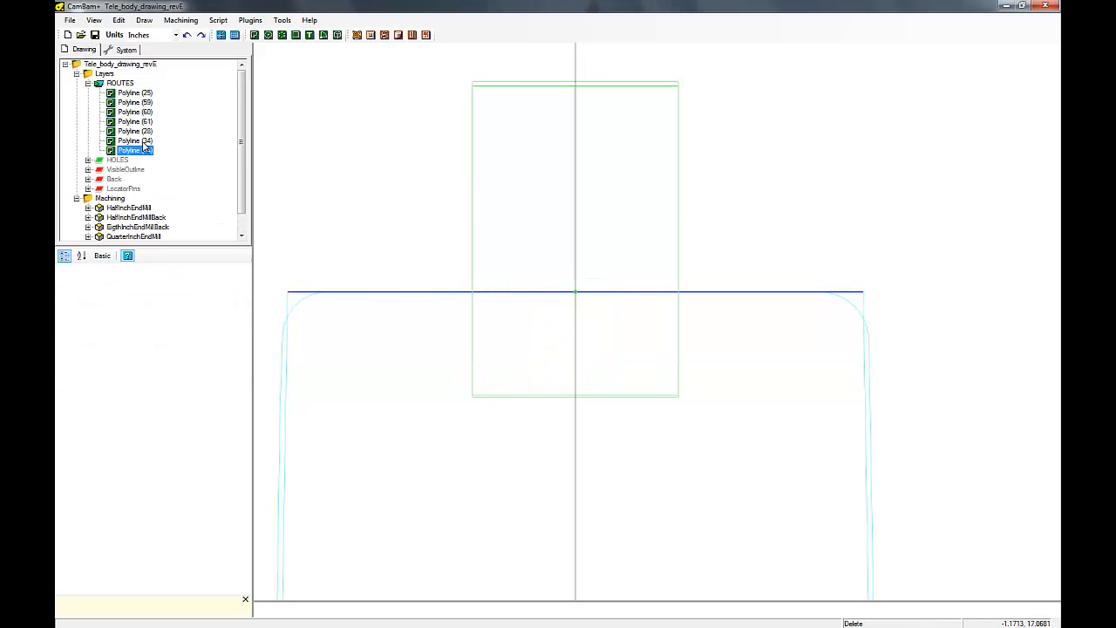
left_click(136, 141)
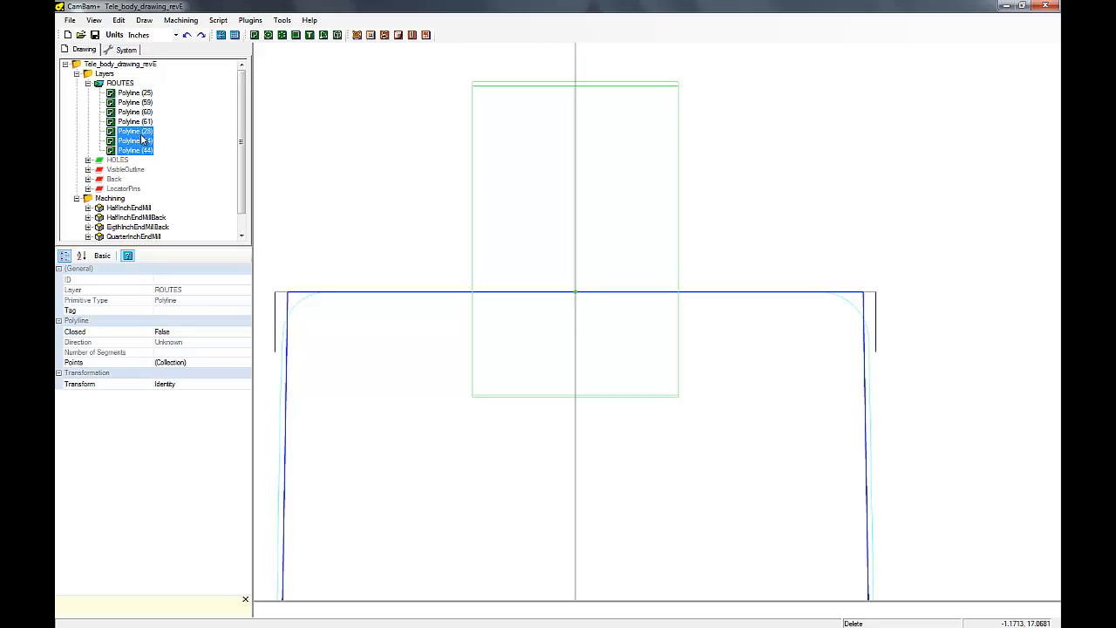
Step: Join the remaining pieces into one closed tapered pocket polyline with the default join tolerance
right_click(136, 140)
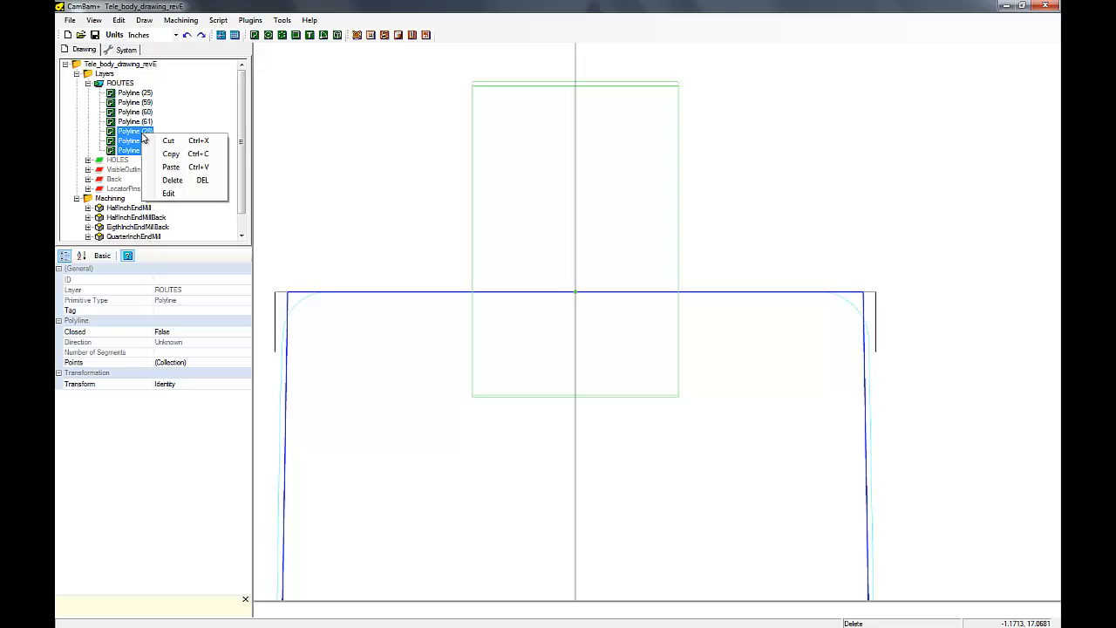
left_click(118, 20)
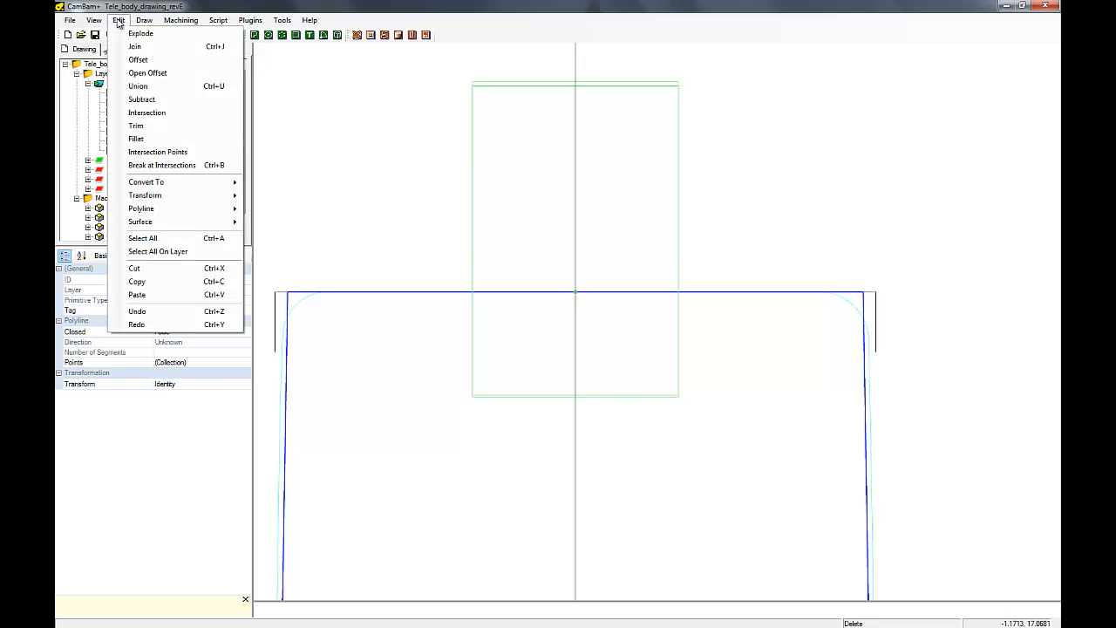
mouse_move(134, 45)
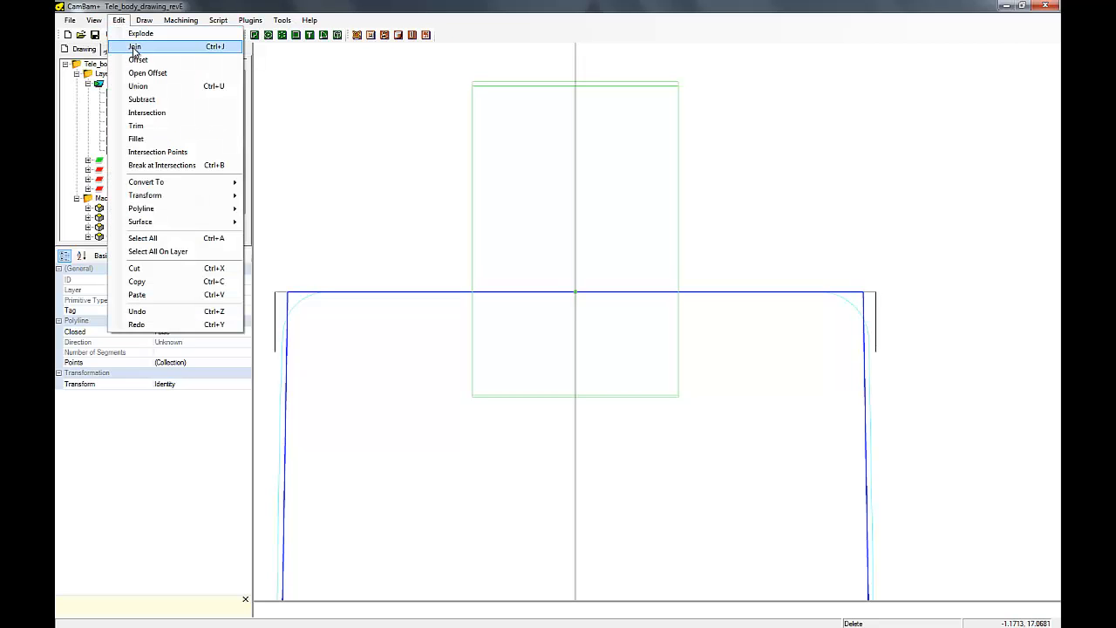
left_click(134, 45)
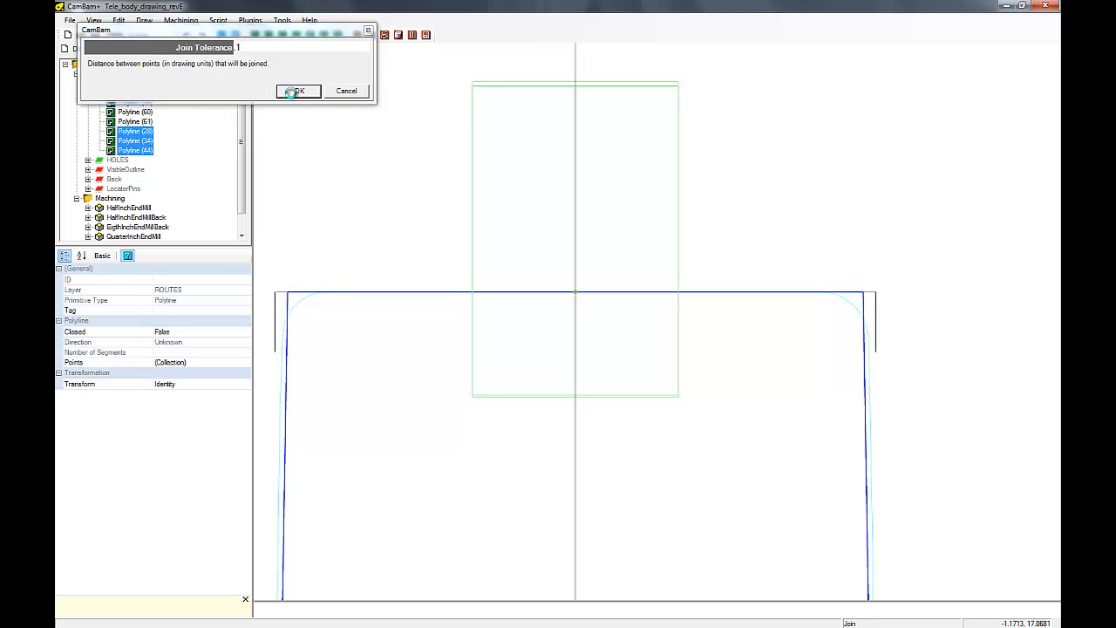
left_click(296, 91)
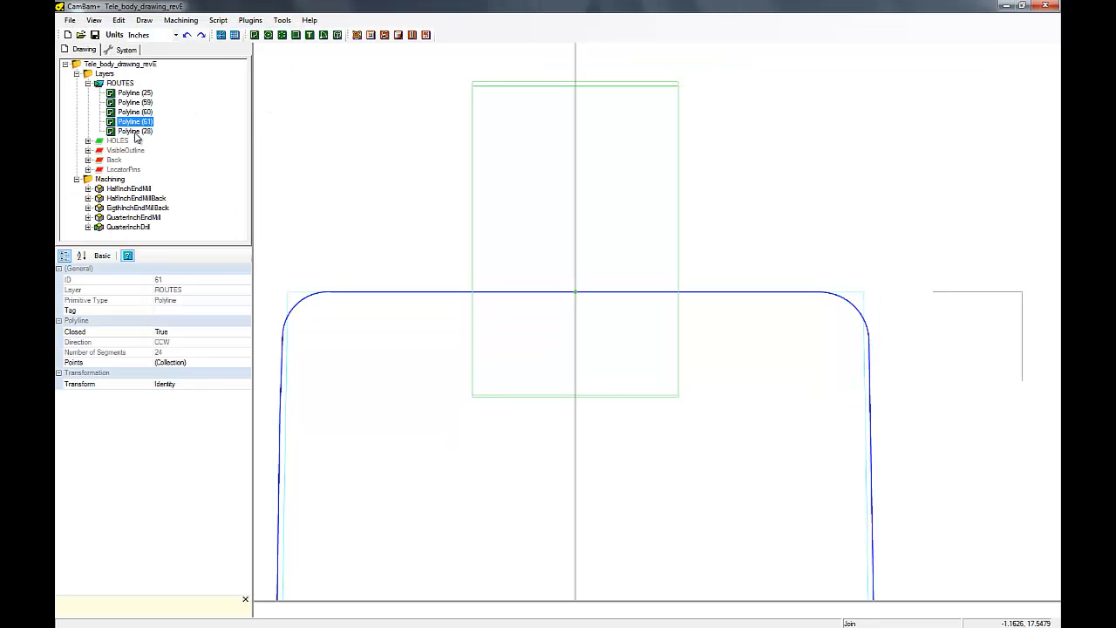
left_click(136, 132)
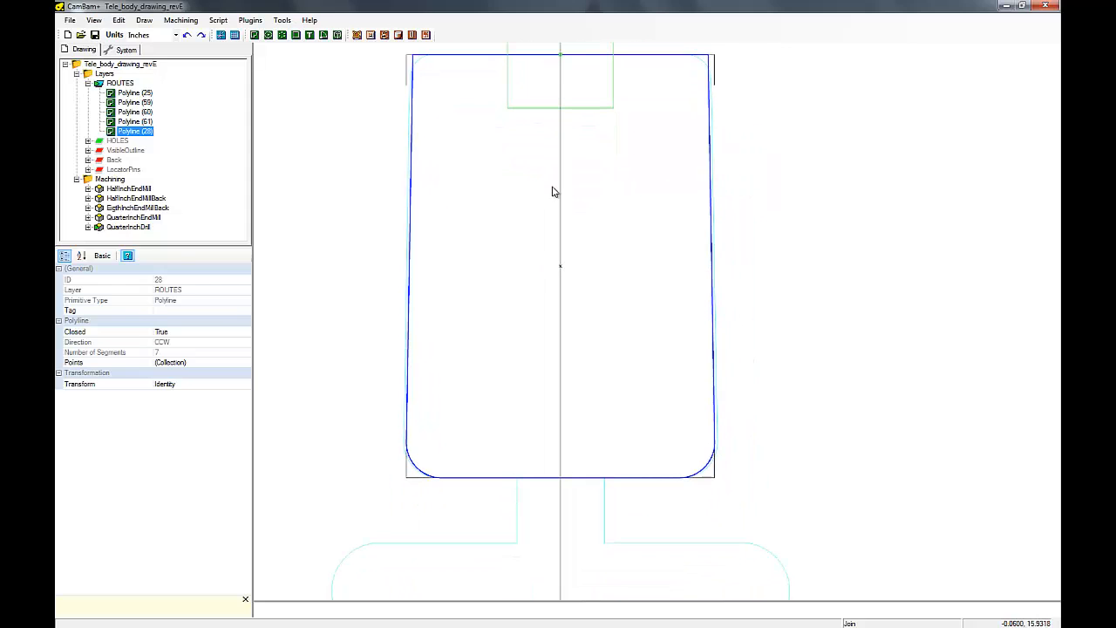
mouse_move(467, 183)
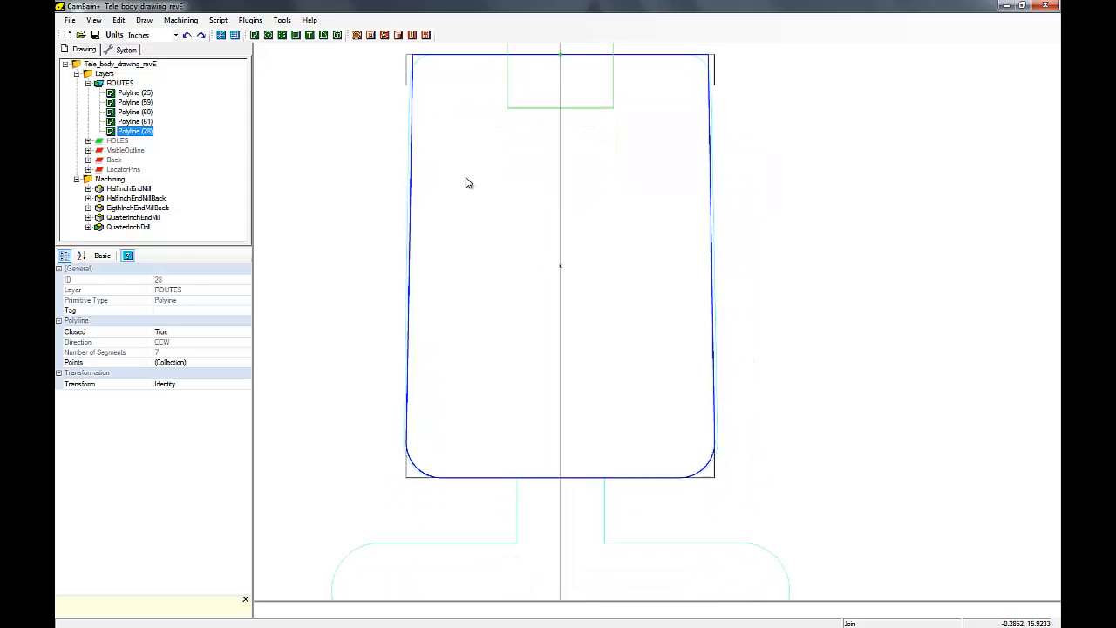
mouse_move(94, 35)
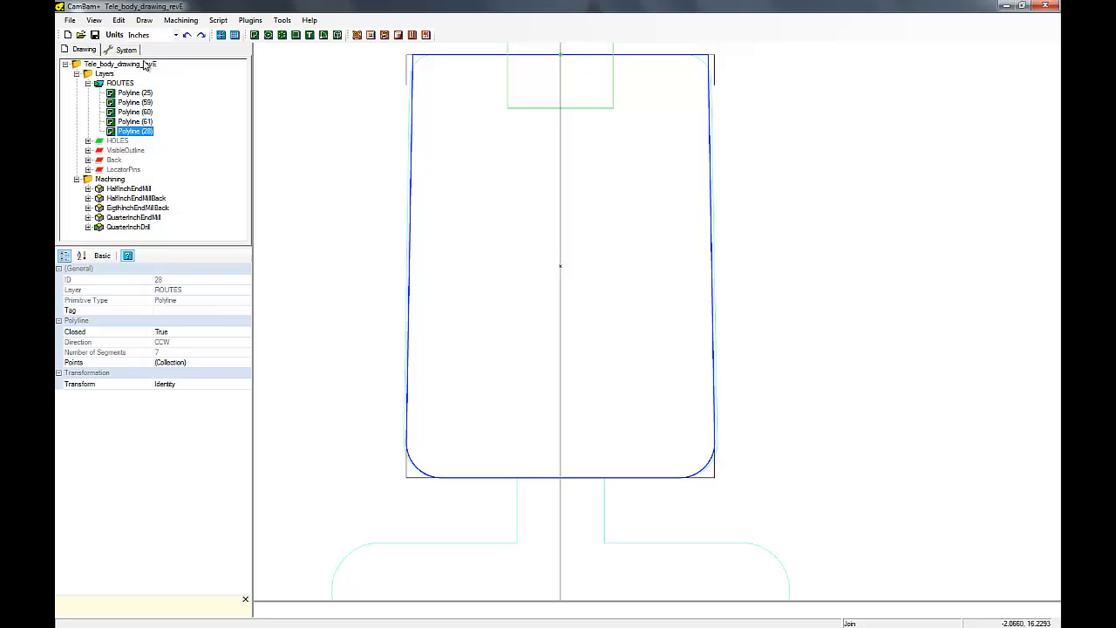
Step: Zoom to fit the whole guitar body with its new neck pocket
left_click(94, 20)
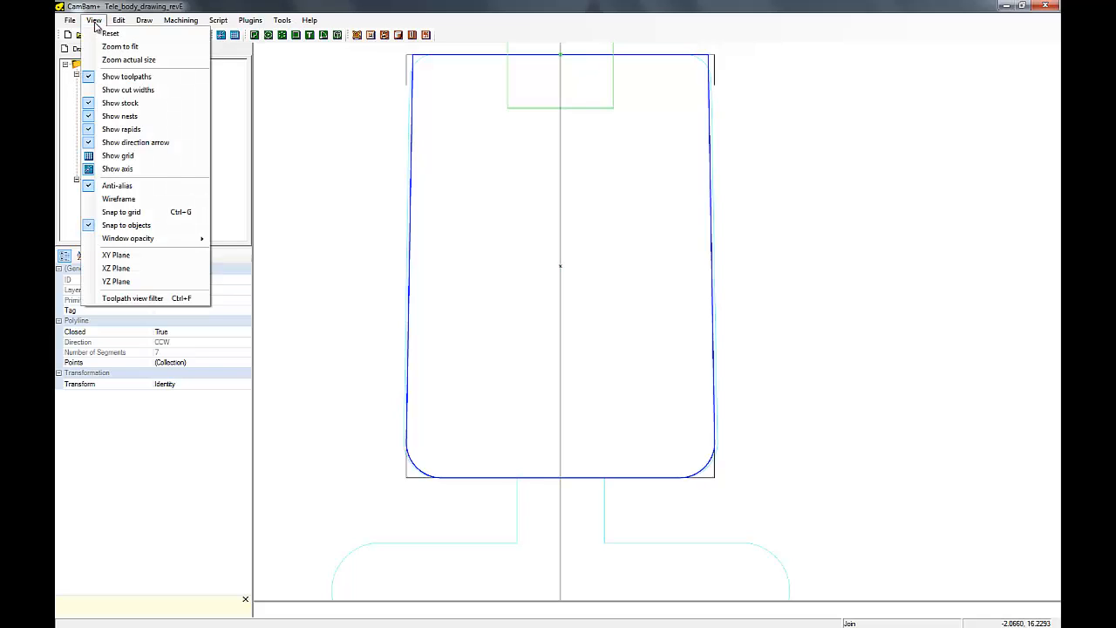
left_click(119, 45)
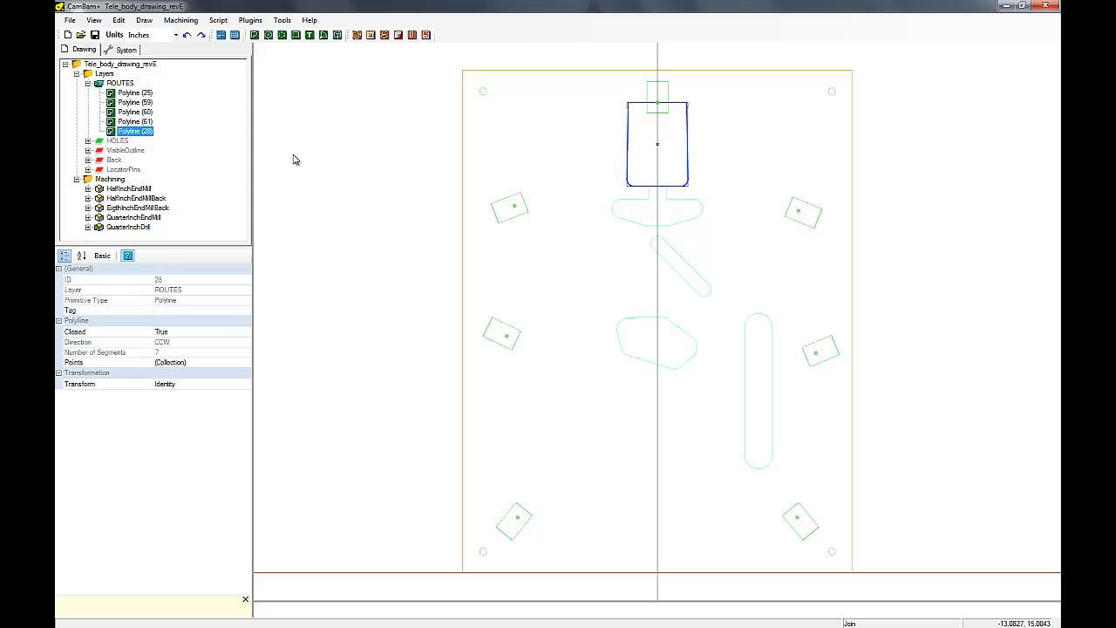
mouse_move(171, 125)
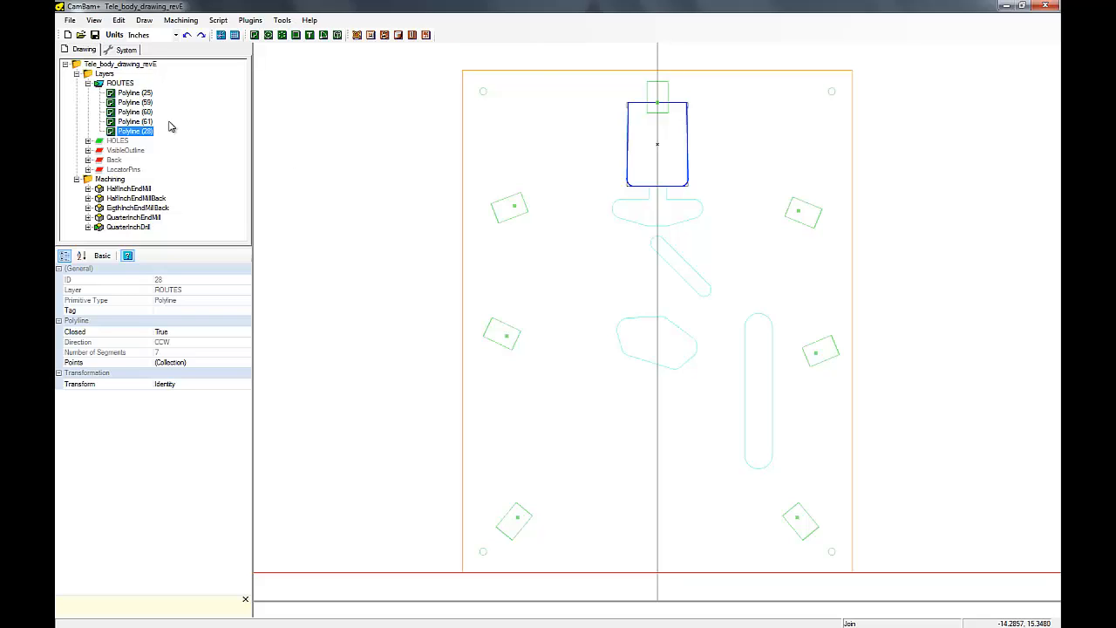
mouse_move(600, 356)
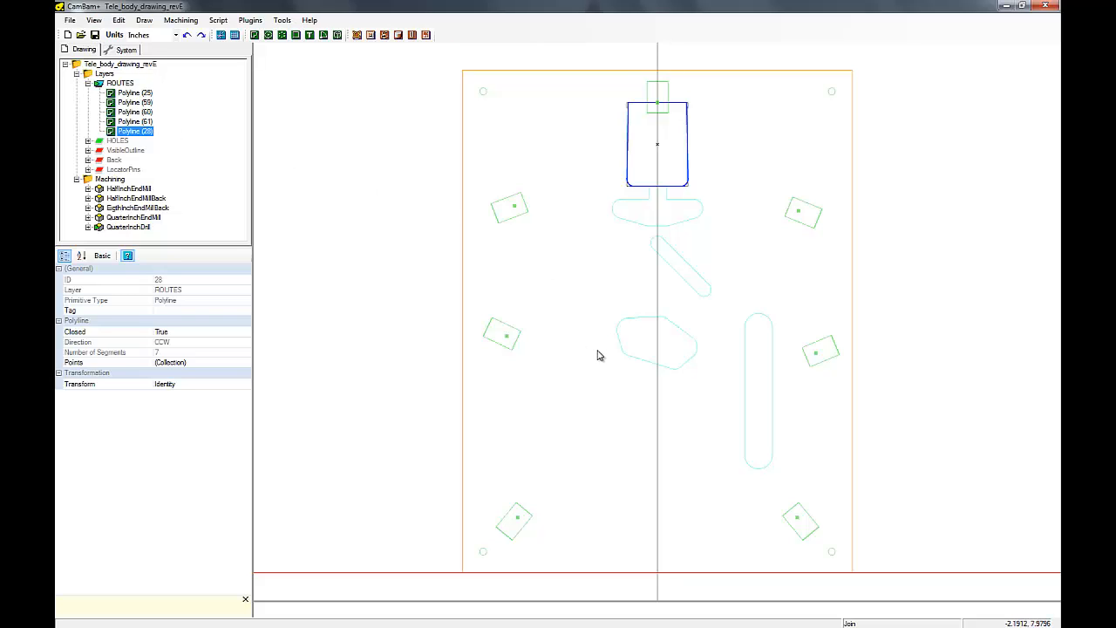